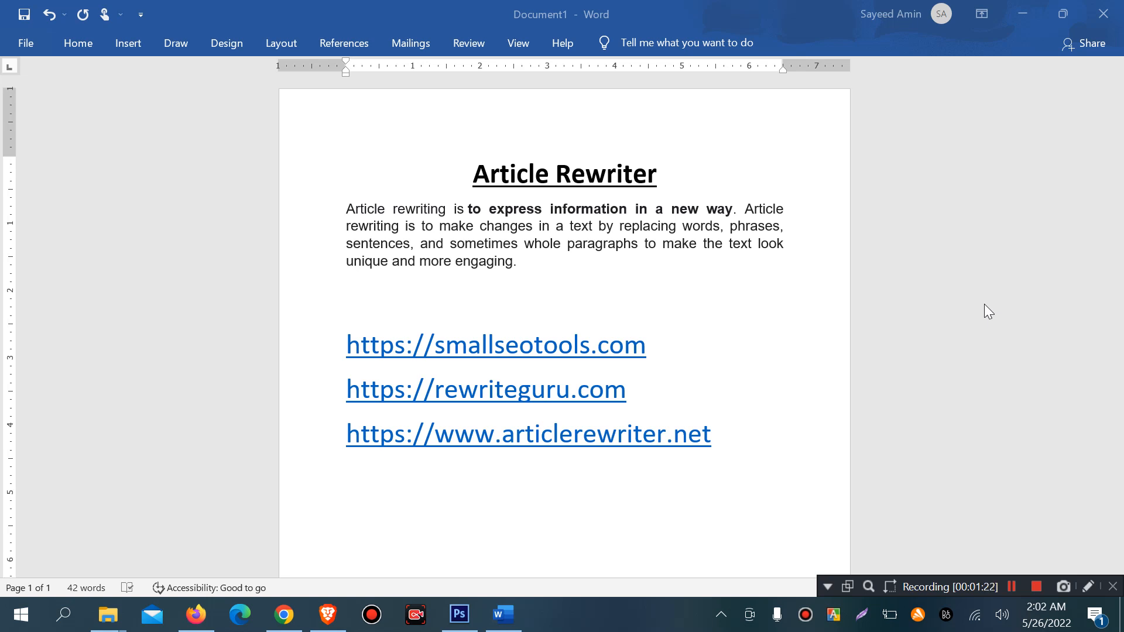
mouse_move(536, 228)
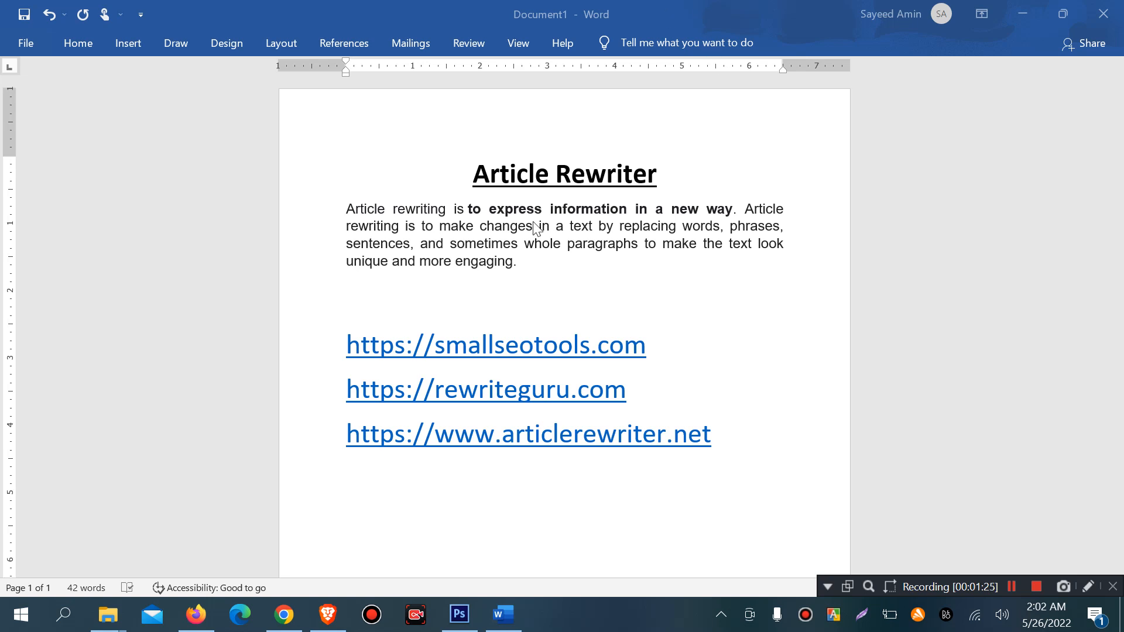
mouse_move(657, 250)
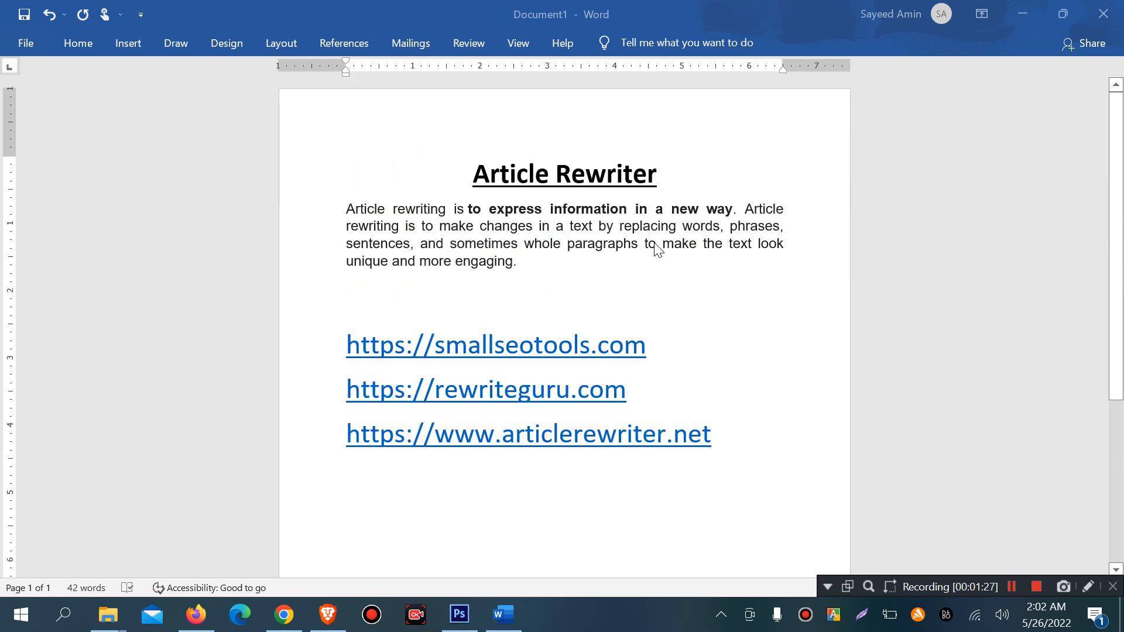
mouse_move(488, 180)
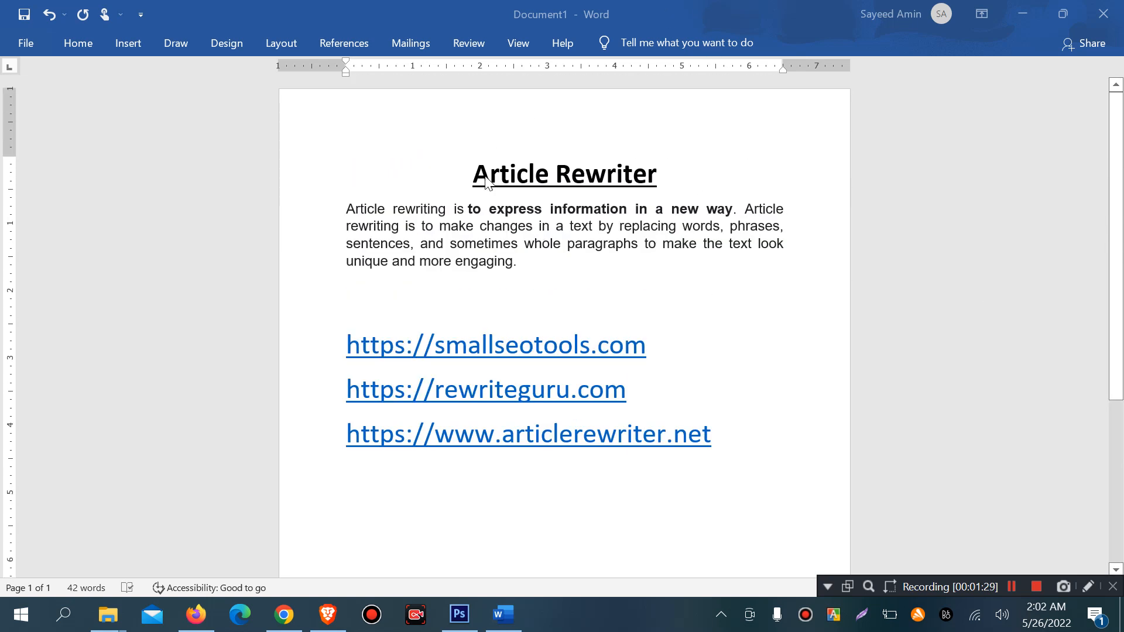
Step: Load smallseotools.com in a new tab and search Google for 'hp wikipedia'
triple_click(563, 174)
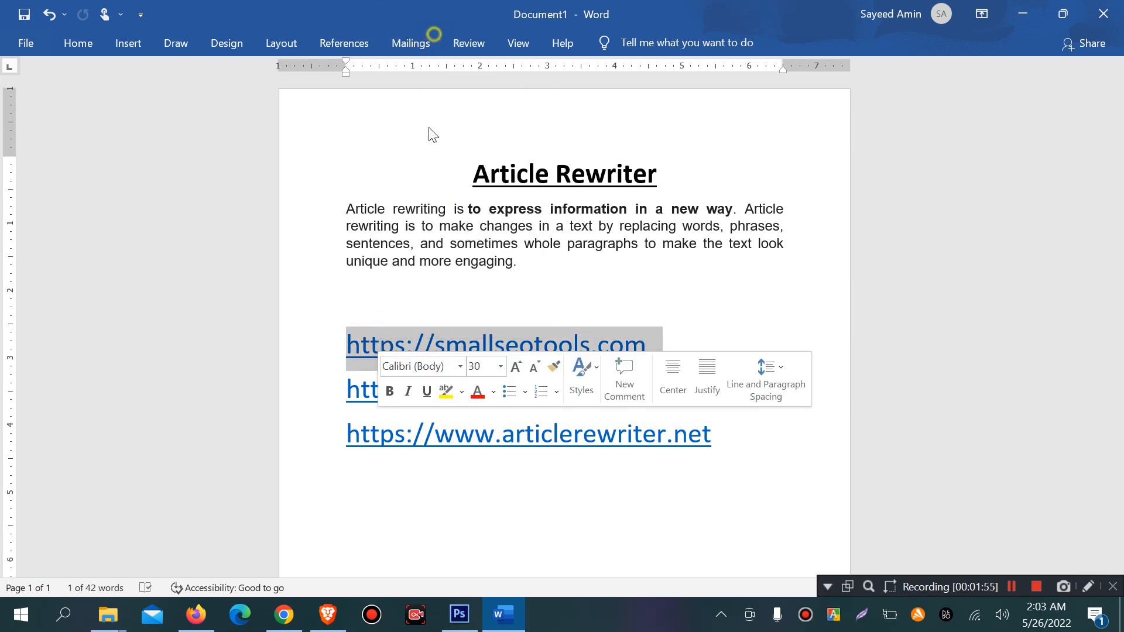
click(282, 615)
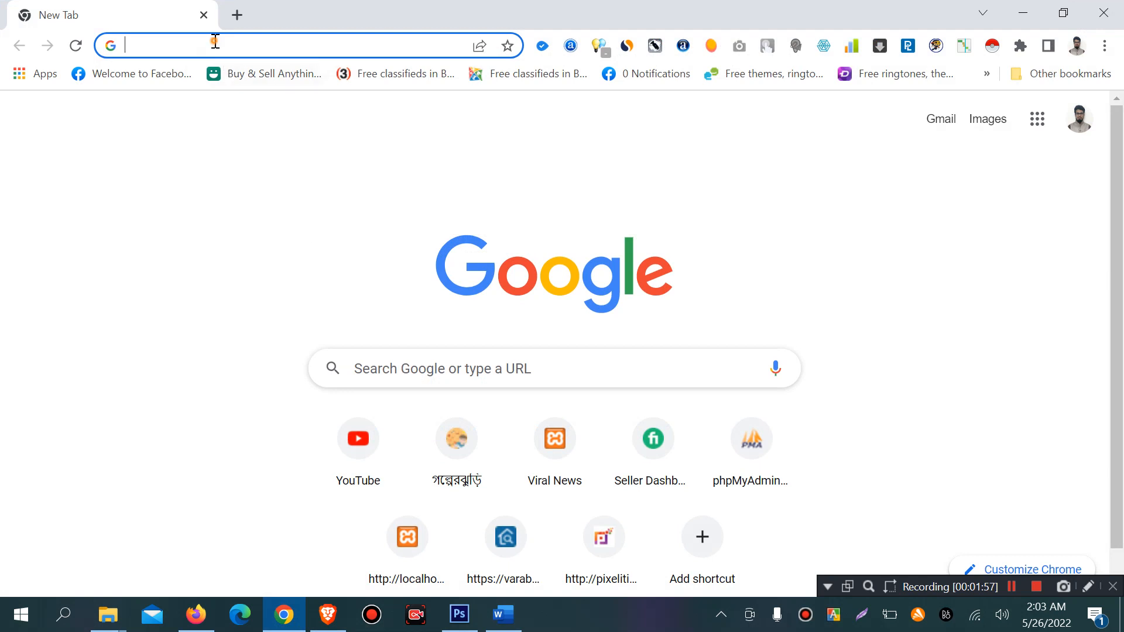
text(https://smallseotools.com)
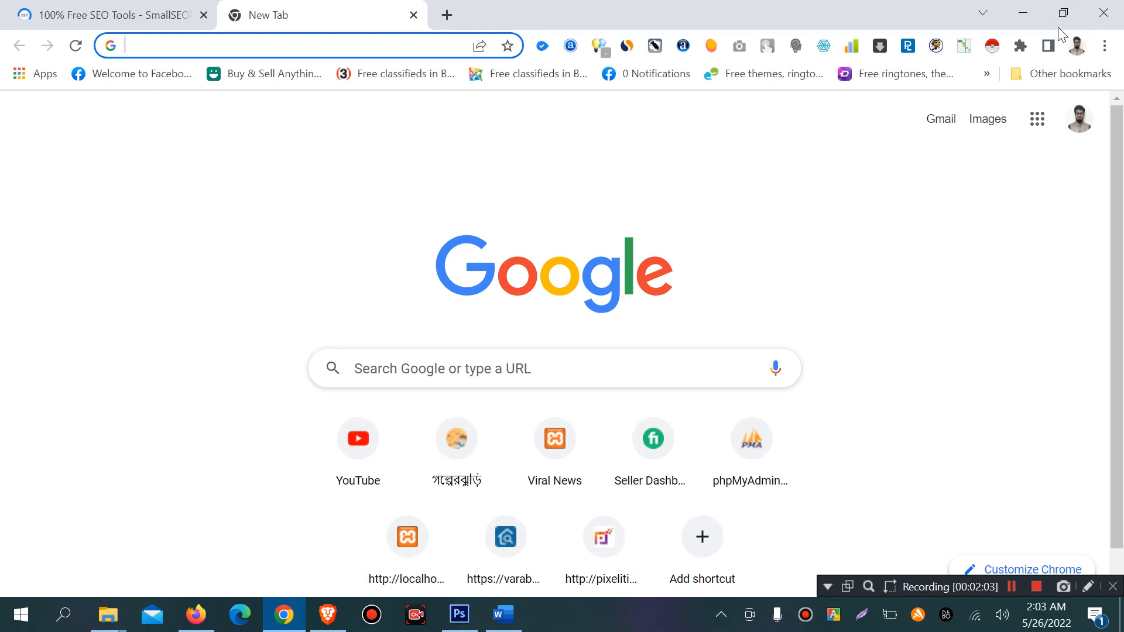
key(Return)
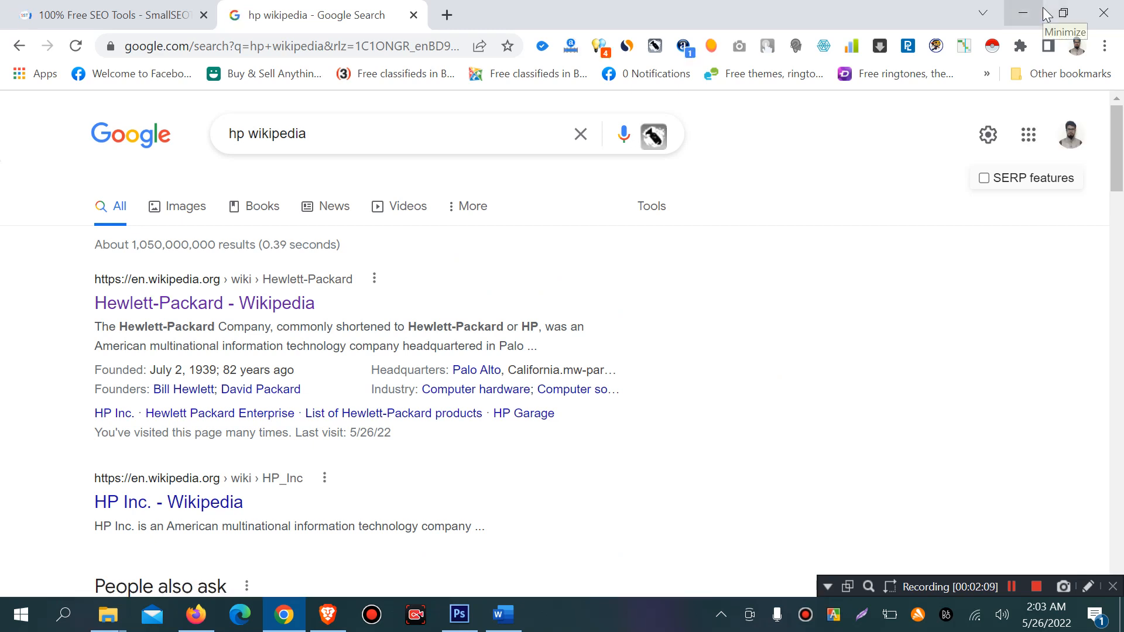
mouse_move(888, 157)
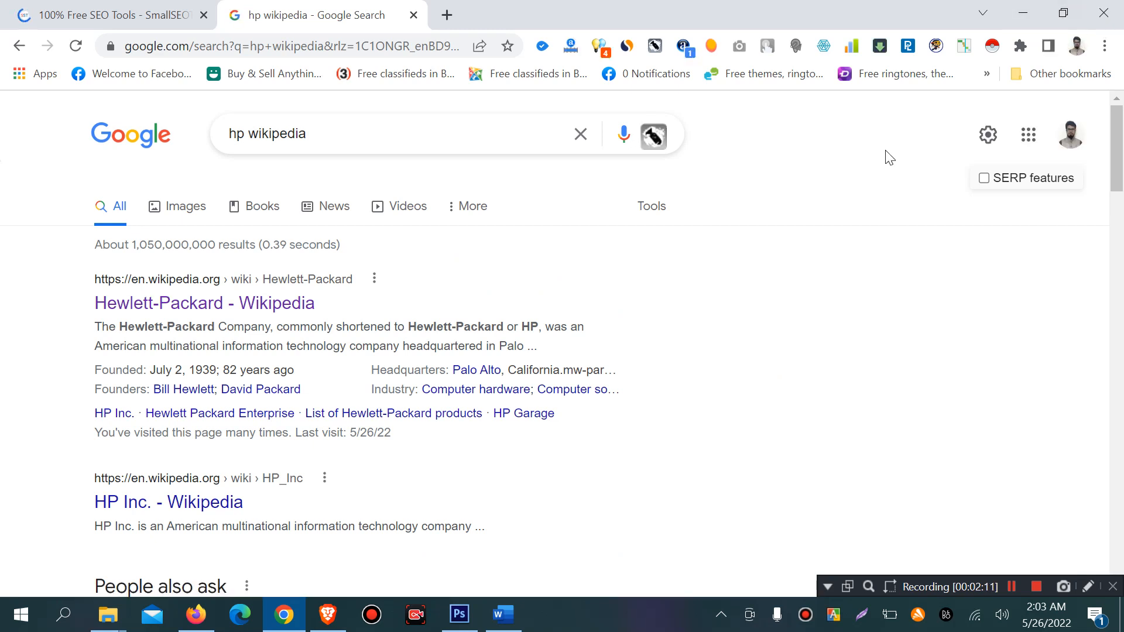
Step: Open the Hewlett-Packard Wikipedia result and highlight the article's intro paragraph
click(204, 302)
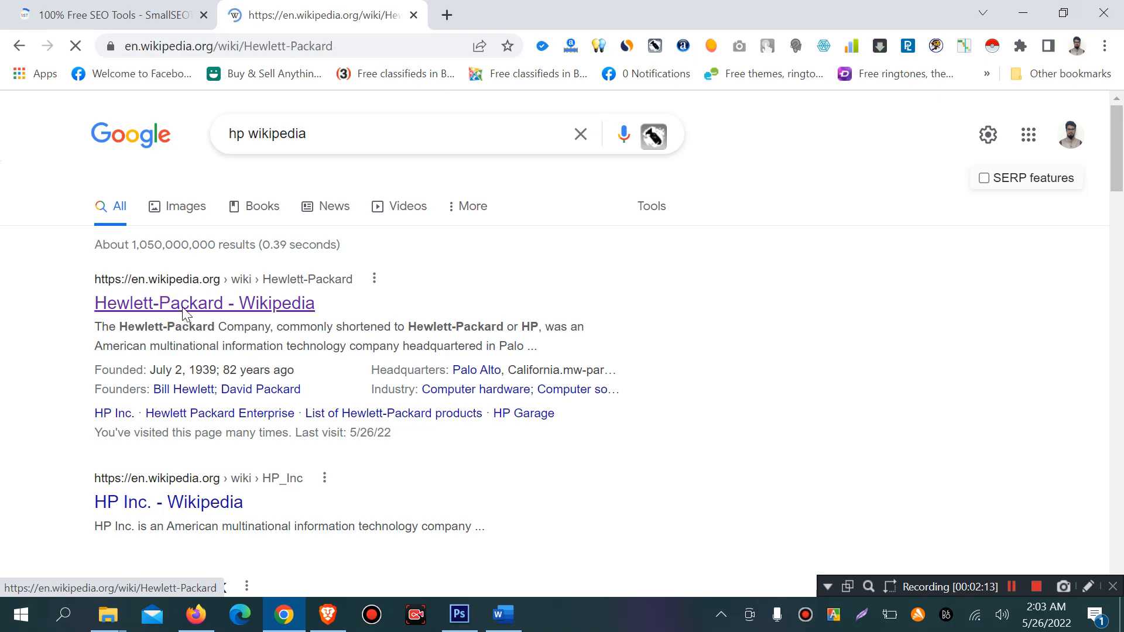
click(204, 303)
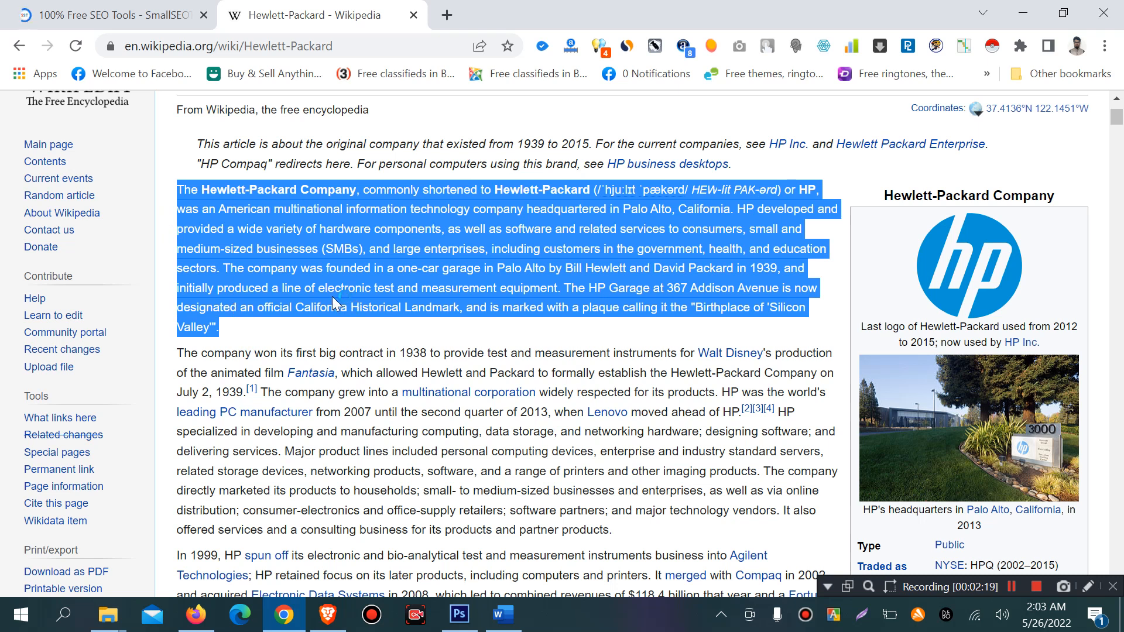
mouse_move(898, 106)
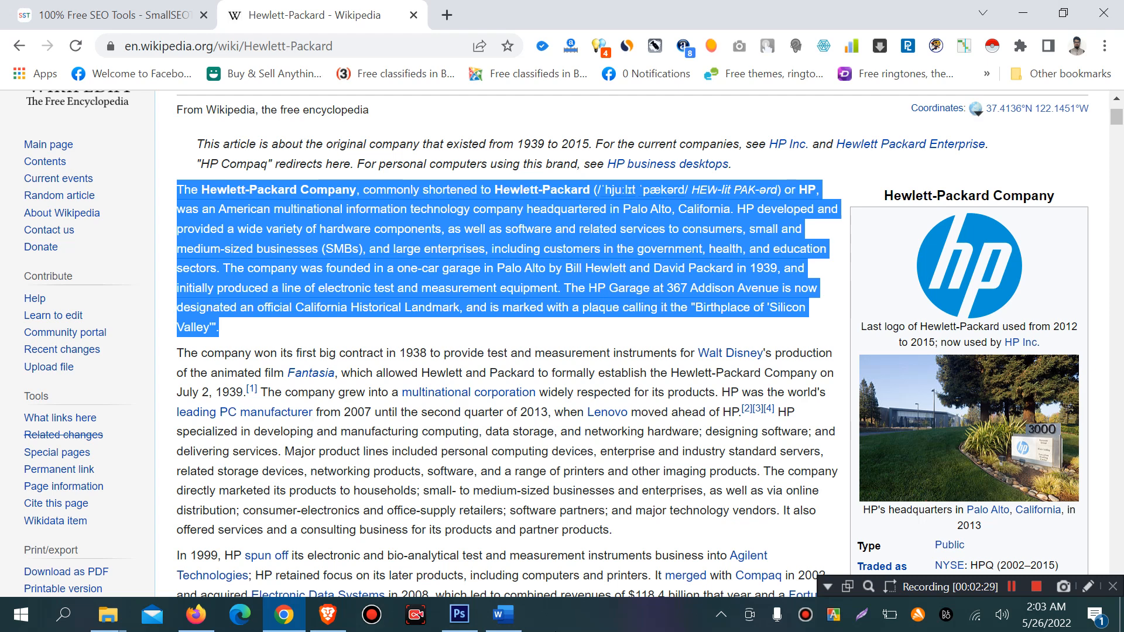
mouse_move(469, 453)
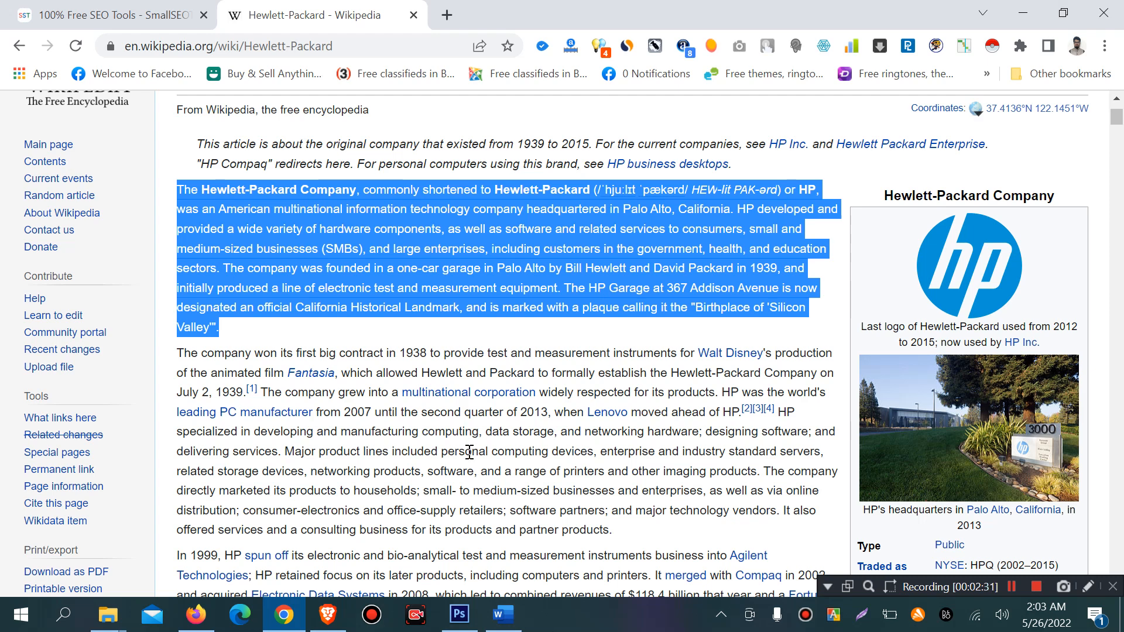
Step: Paste the 119-word Hewlett-Packard paragraph into SmallSEOTools' Article Rewriter and start the rewrite
click(107, 14)
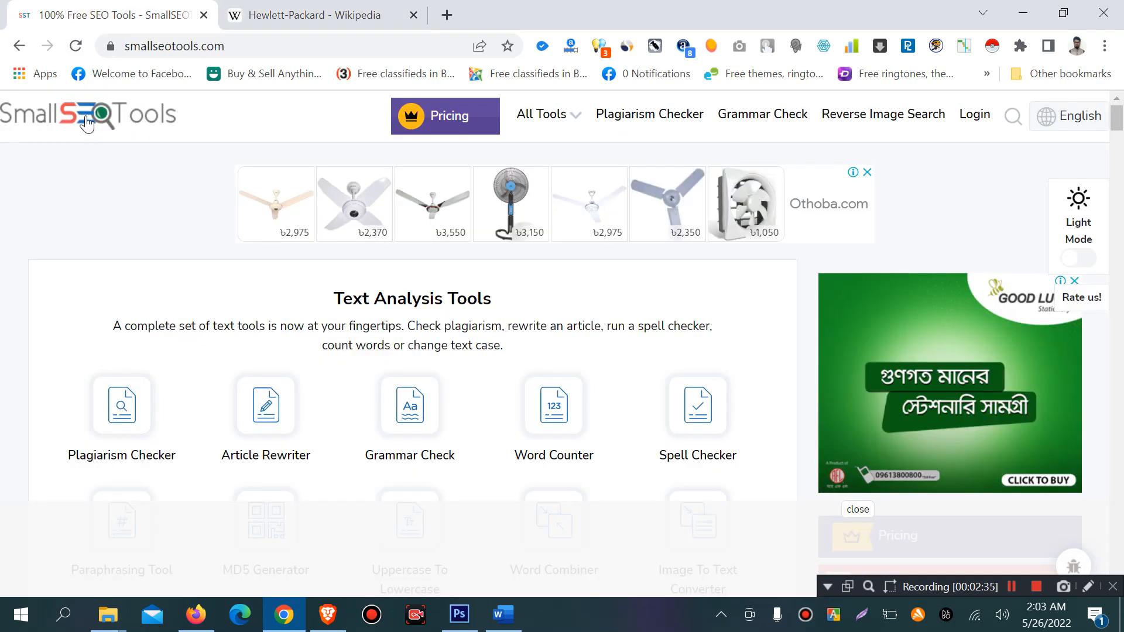
mouse_move(265, 407)
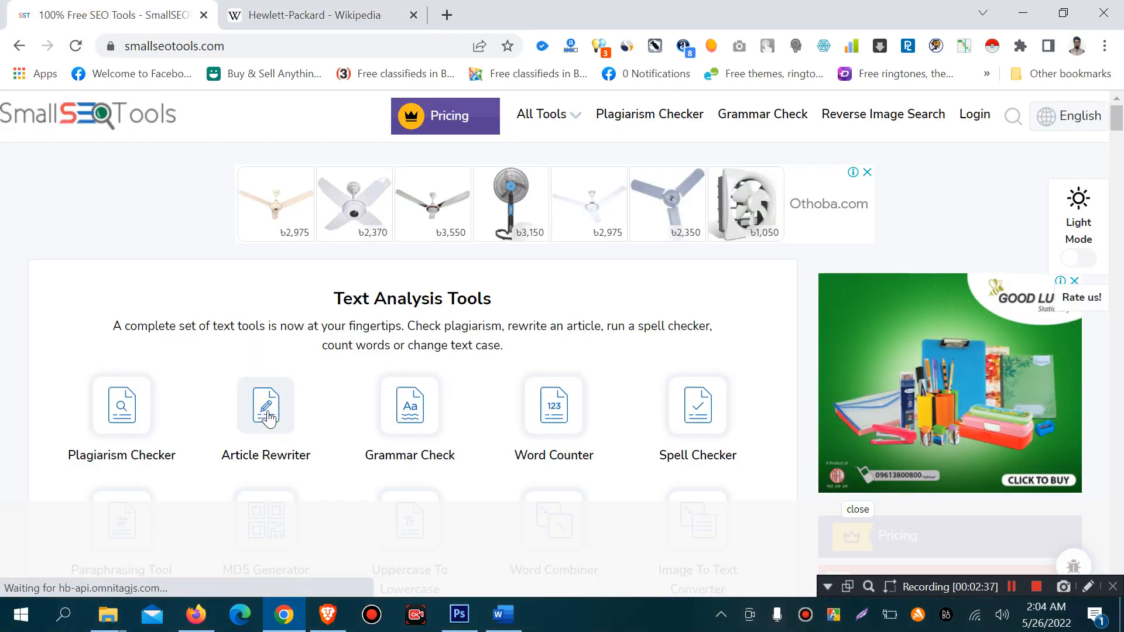
click(266, 406)
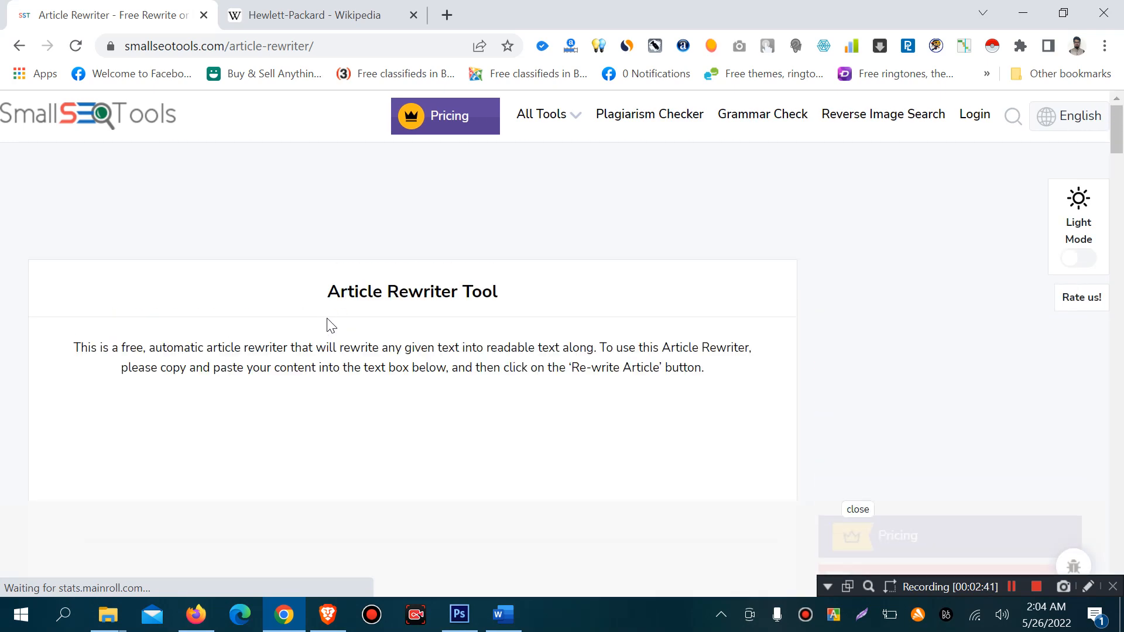
mouse_move(249, 371)
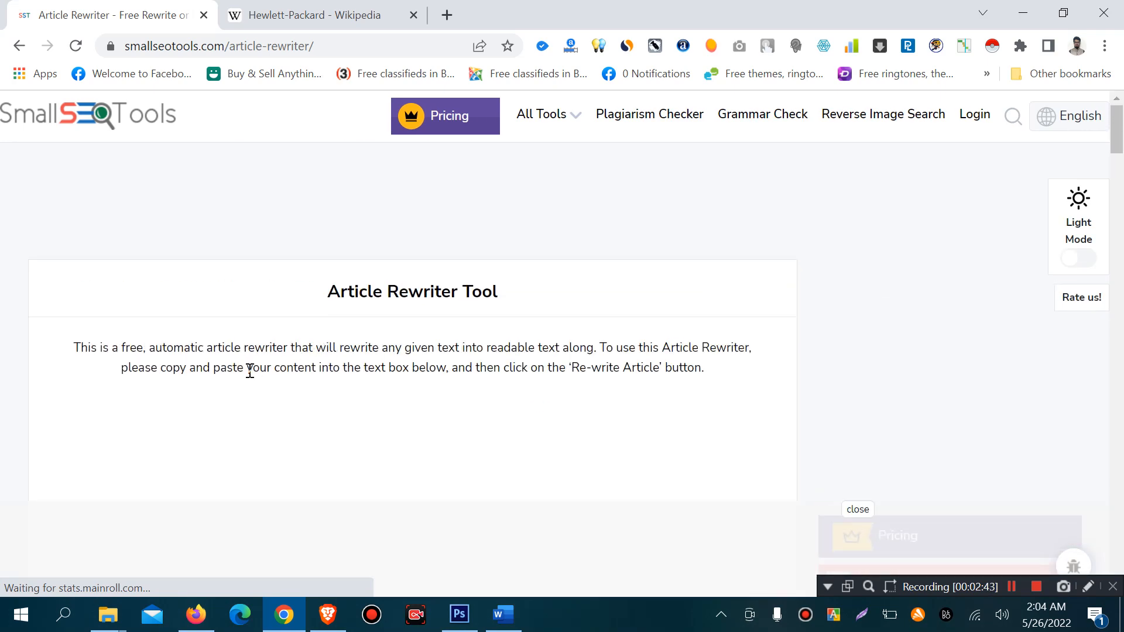
scroll(down, 3)
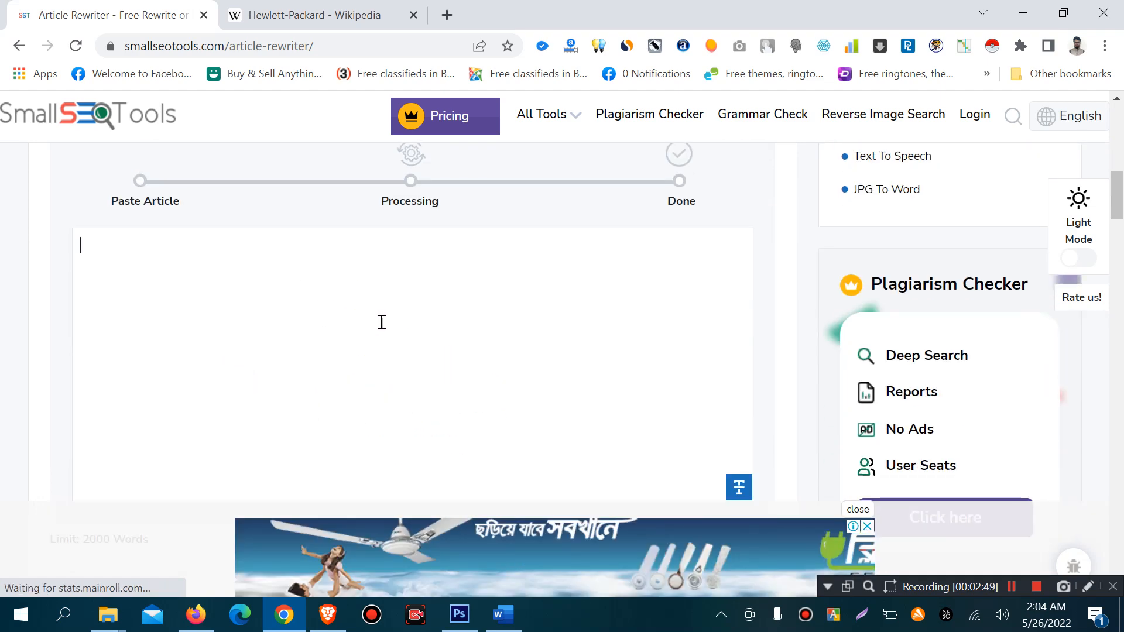
scroll(down, 3)
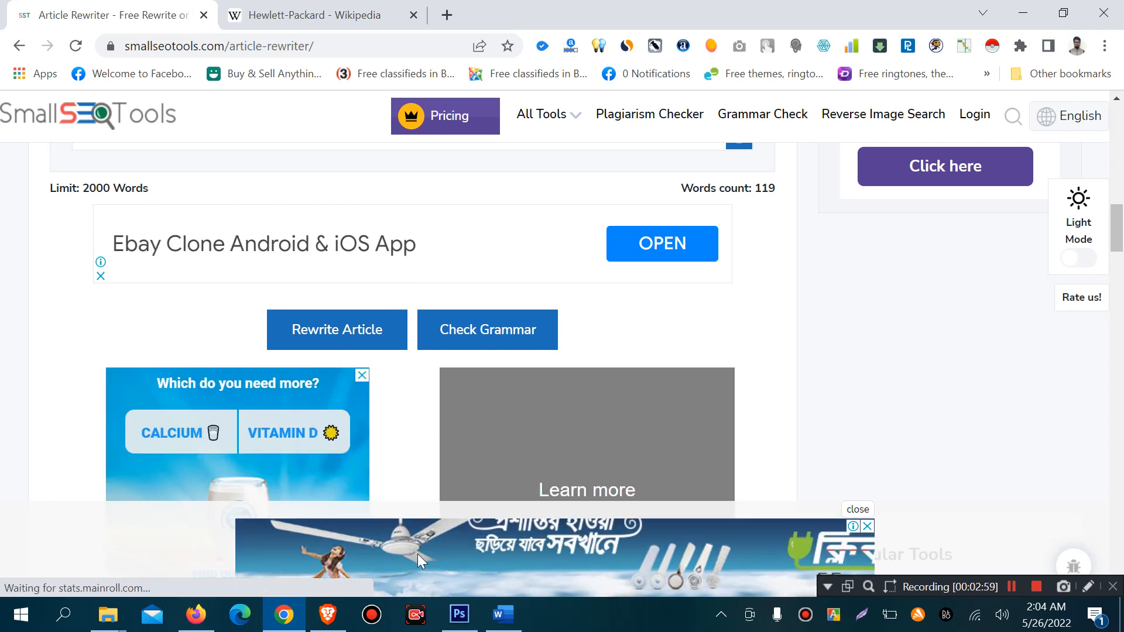
click(503, 614)
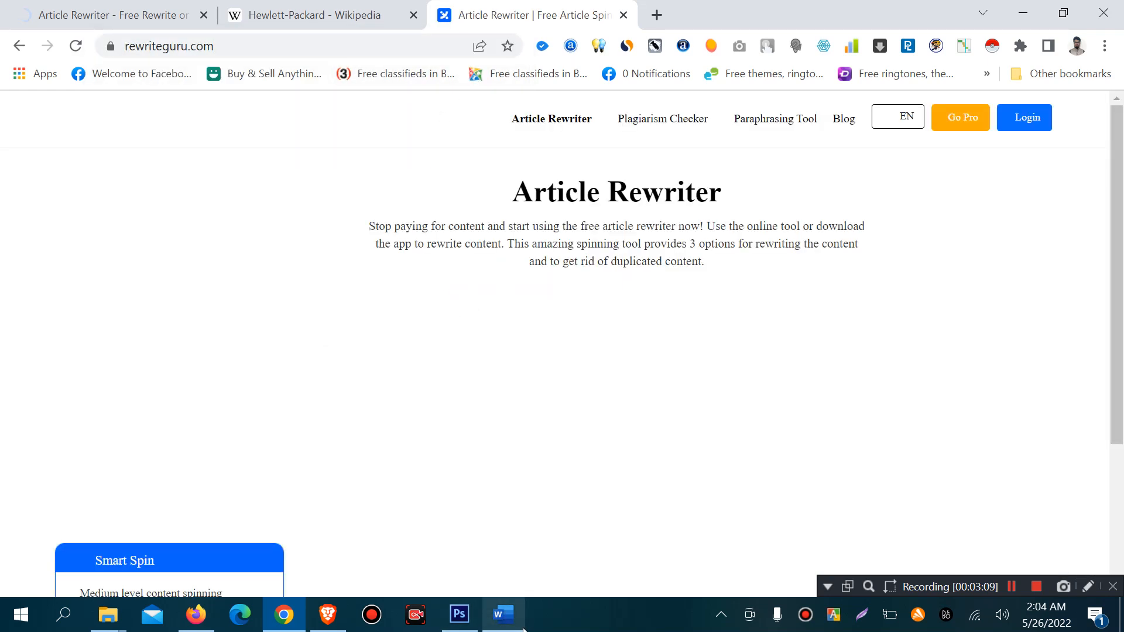
Step: Open a fourth tab for the Article Rewriter Tool site and return to SmallSEOTools
click(503, 614)
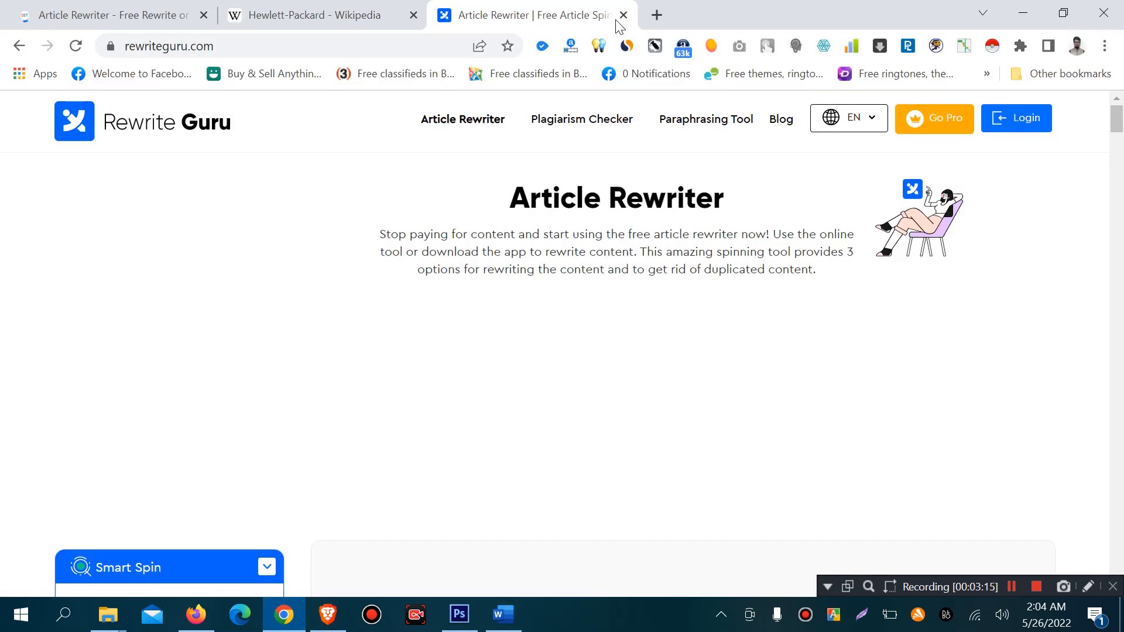
click(655, 14)
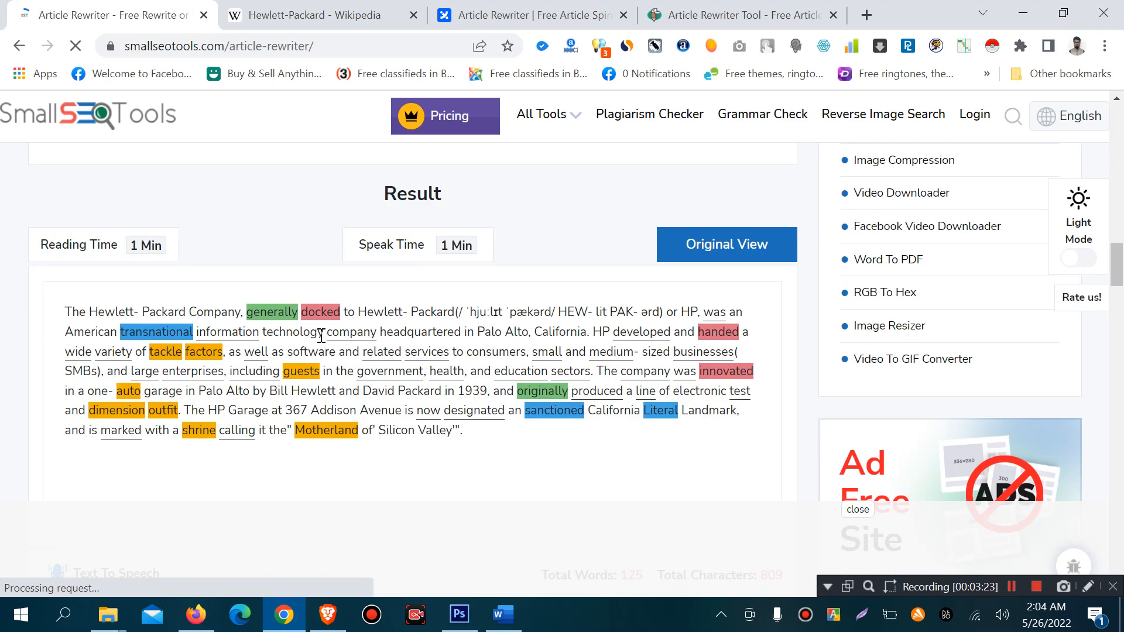
mouse_move(280, 287)
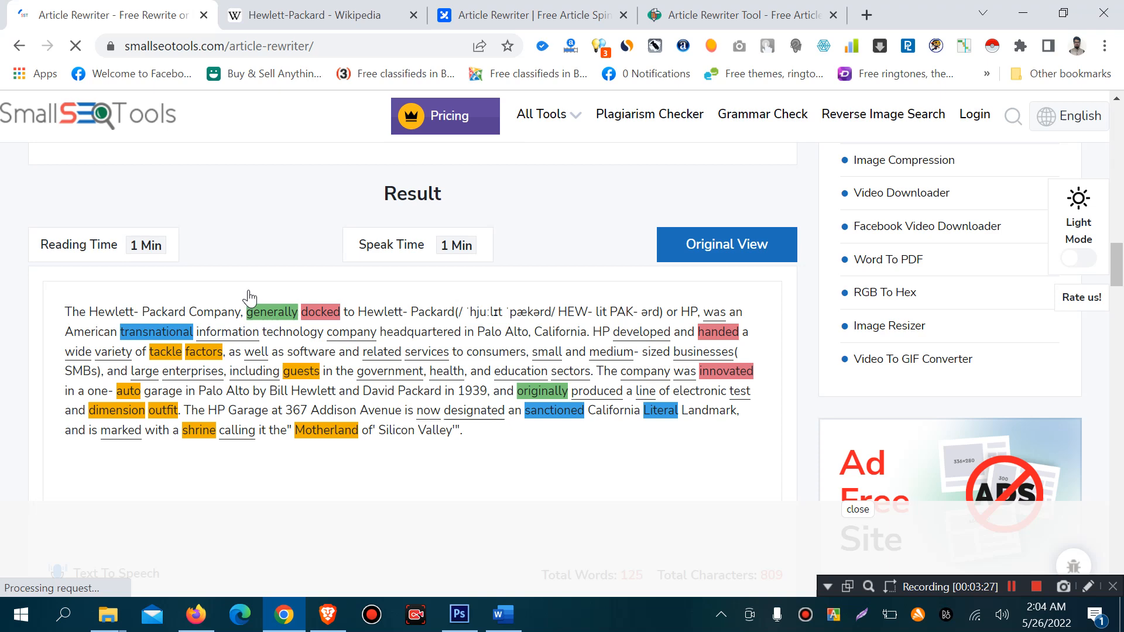
mouse_move(636, 273)
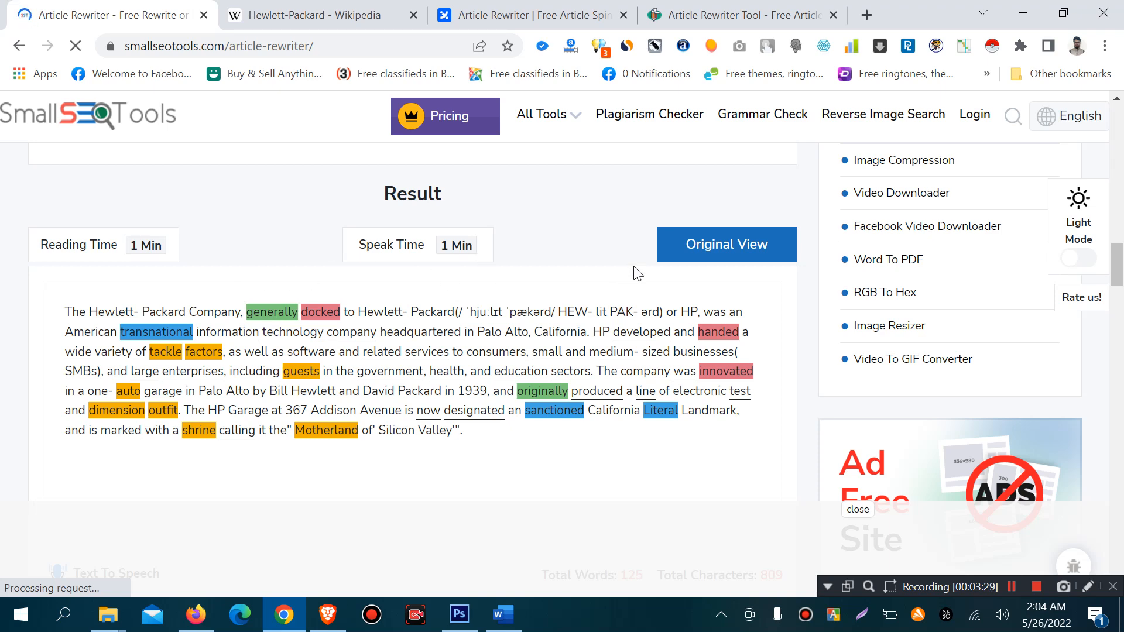
Step: Review SmallSEOTools' colour-highlighted rewrite, then switch back to the Wikipedia article
click(725, 245)
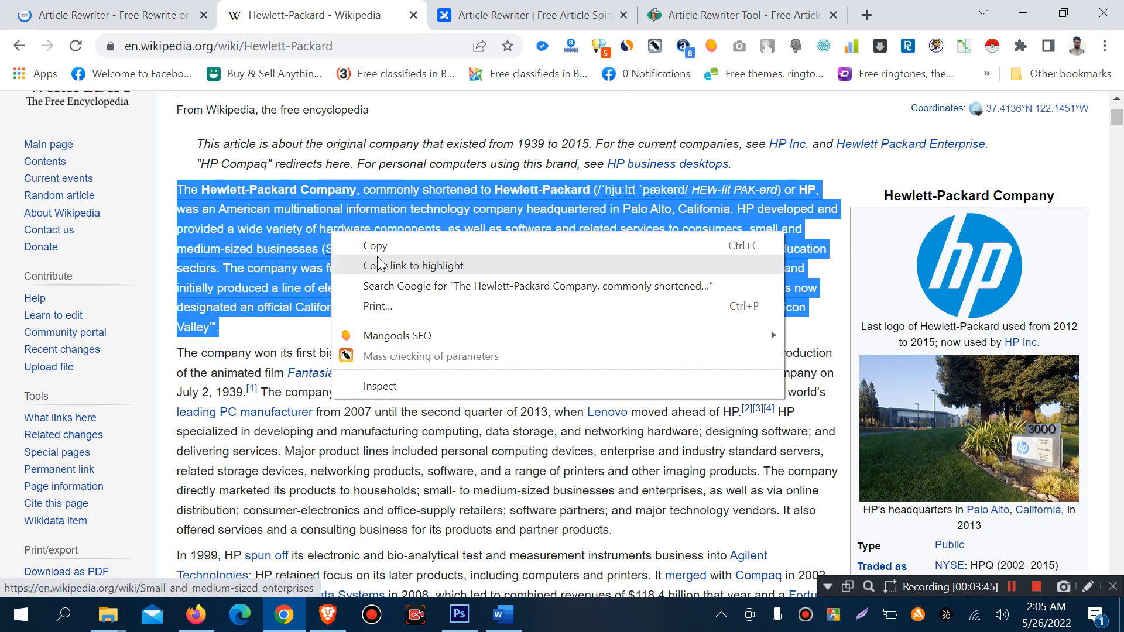
Step: Copy the Wikipedia paragraph into RewriteGuru's input box, showing 119 of 800 words
click(531, 15)
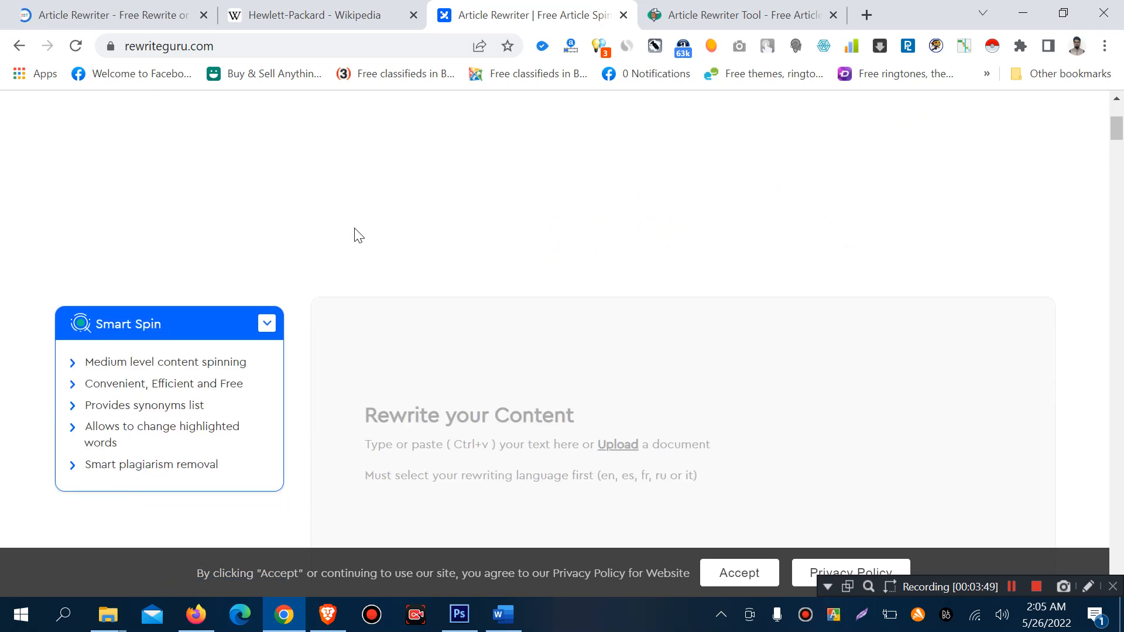
scroll(down, 3)
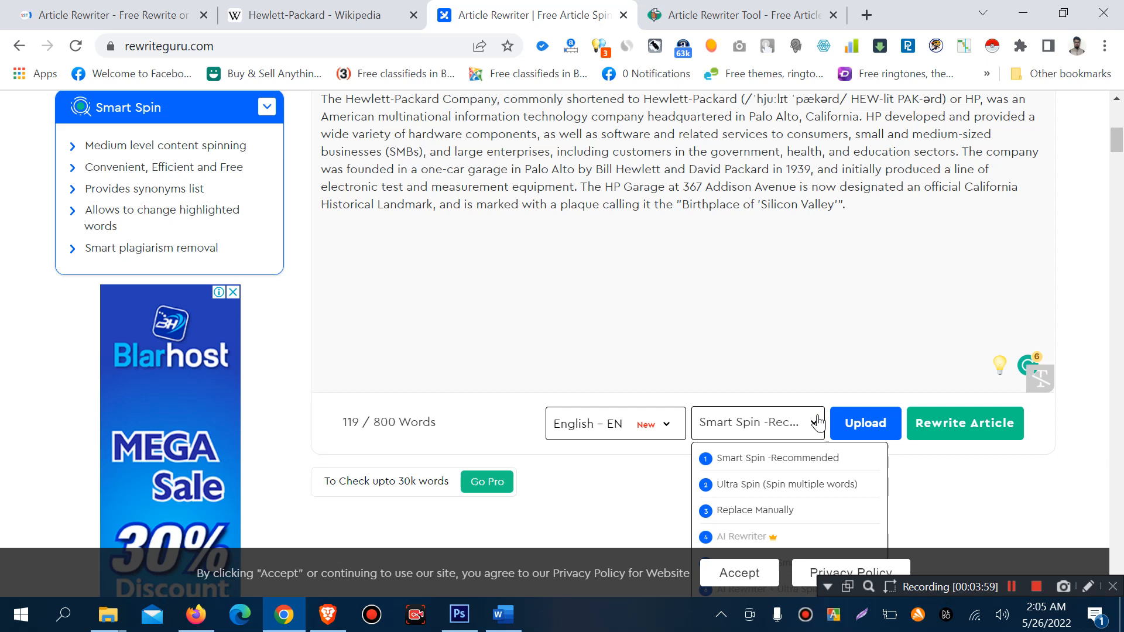
scroll(up, 3)
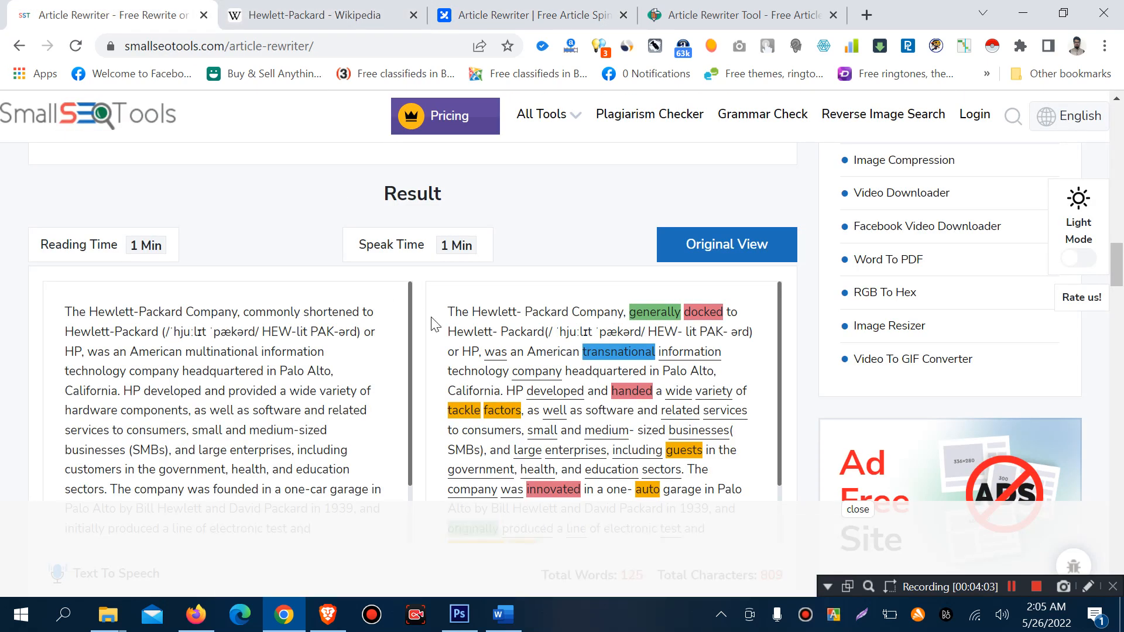
scroll(down, 3)
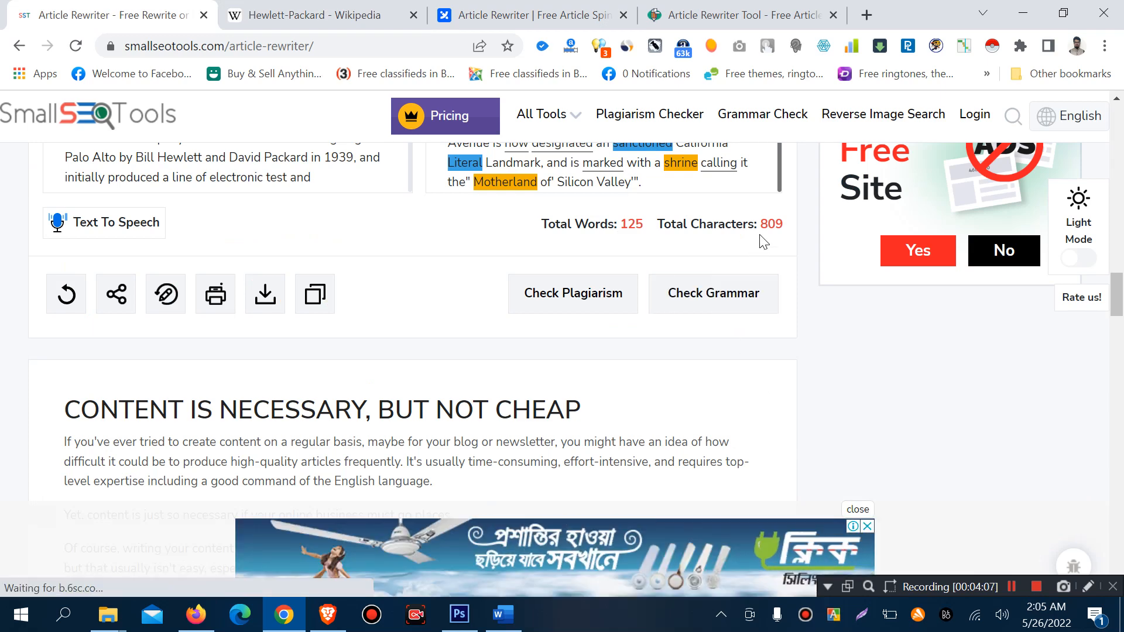
scroll(down, 3)
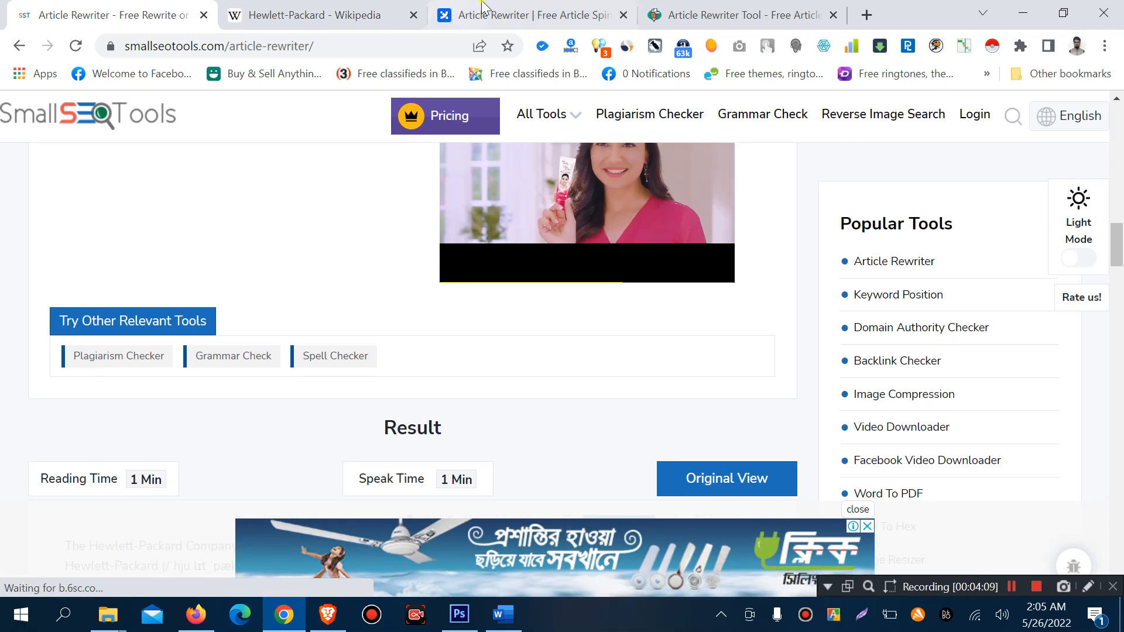
Step: Submit the paragraph to RewriteGuru's Rewrite Article, then move to the ArticleRewriter.net tab
click(530, 14)
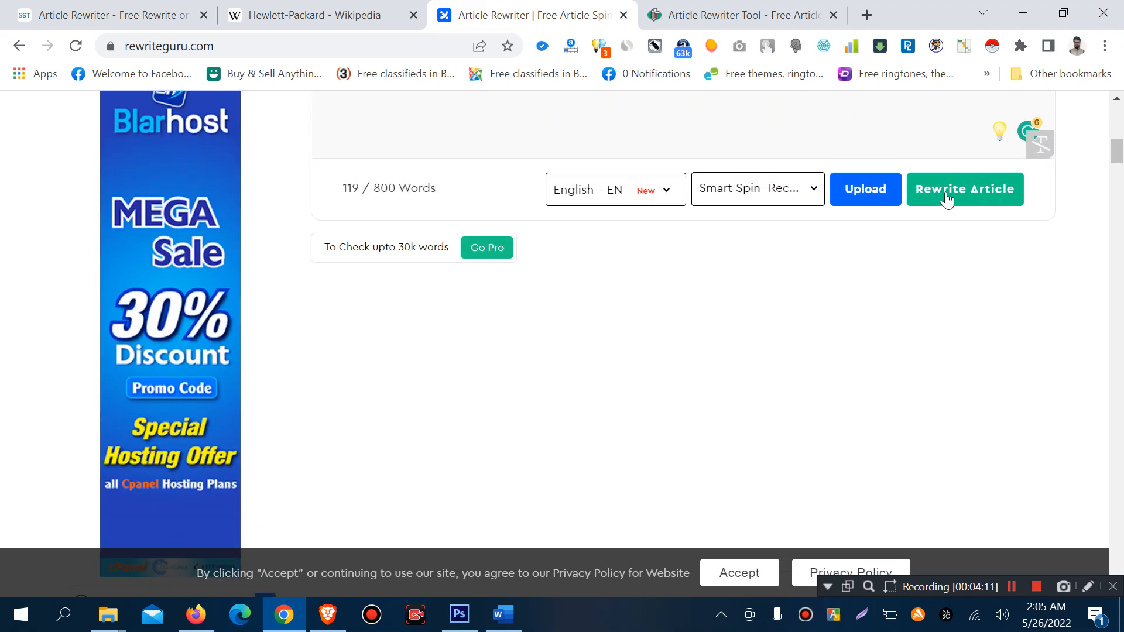
click(964, 189)
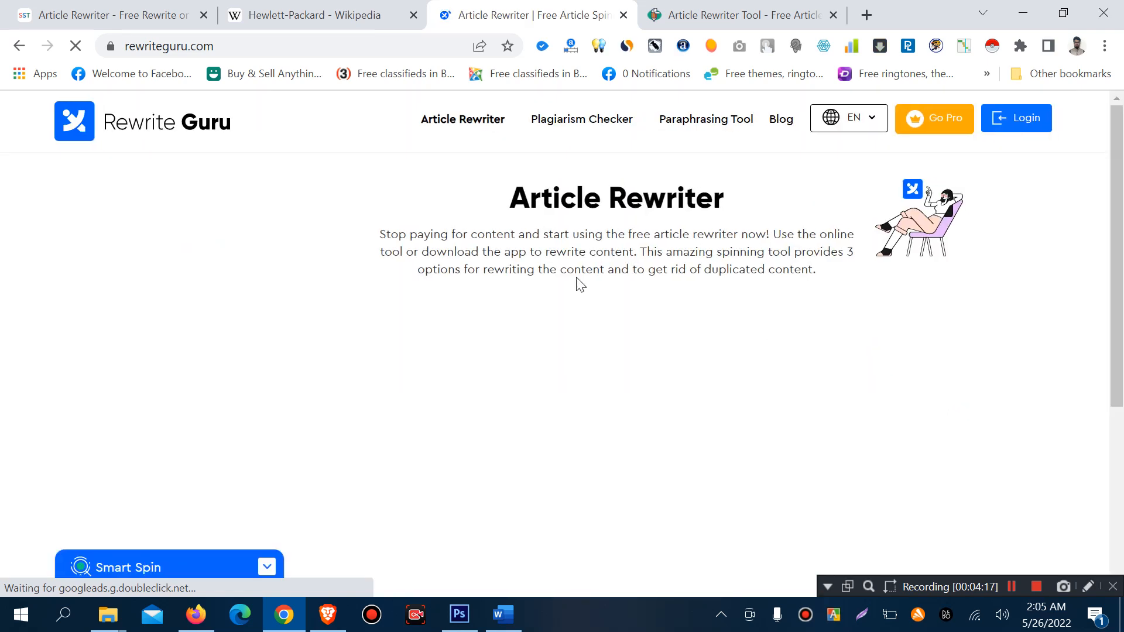
mouse_move(714, 193)
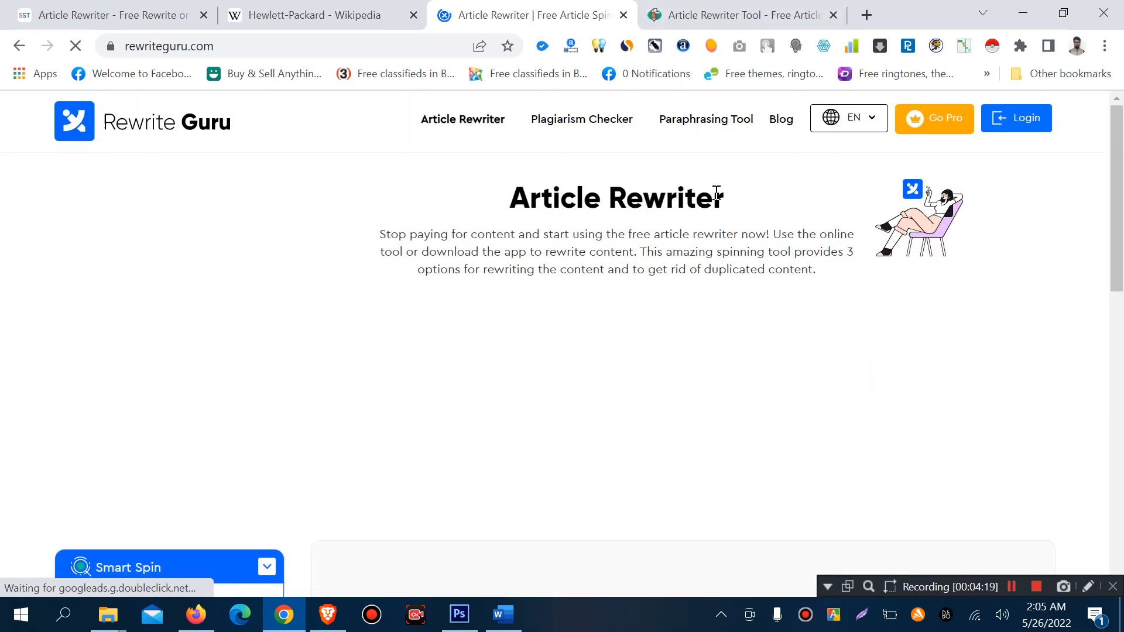
scroll(down, 3)
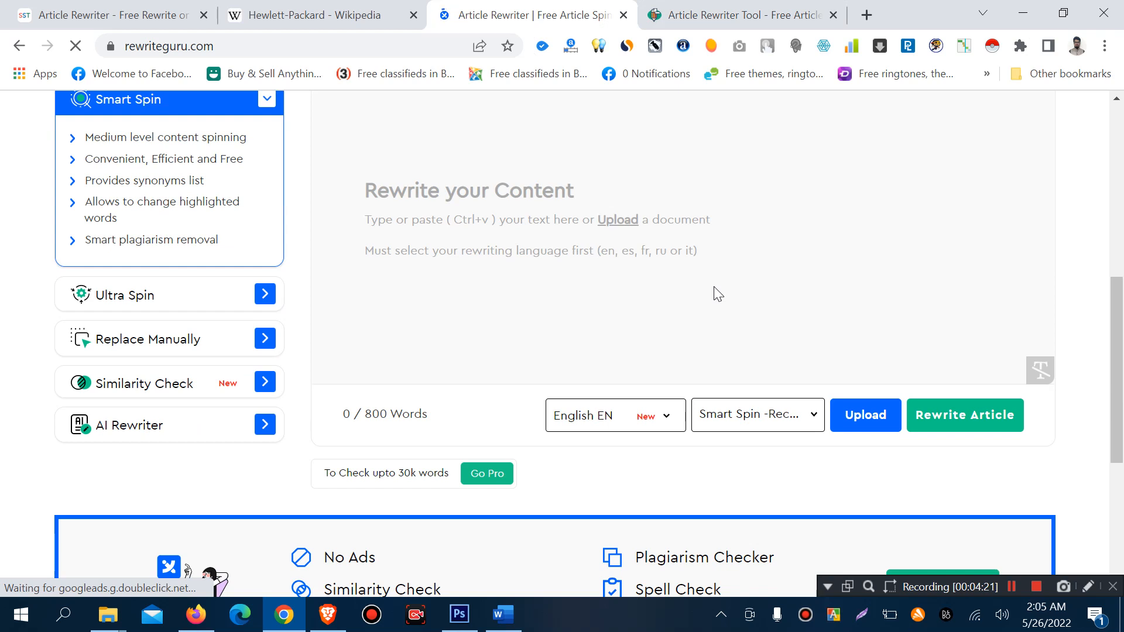
click(732, 14)
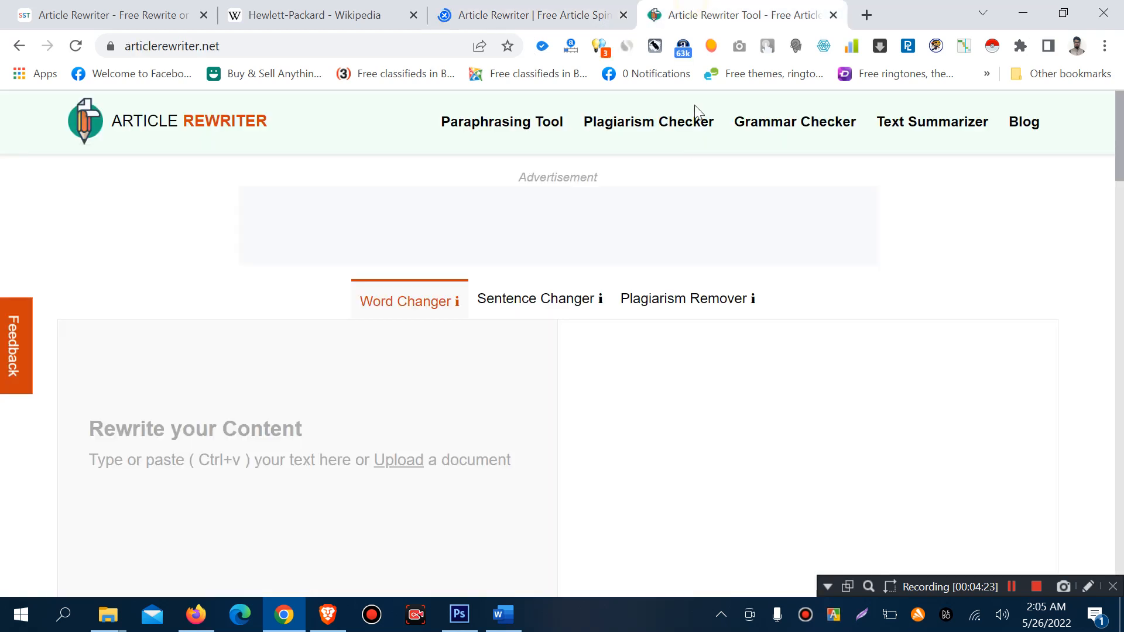
Step: Paste the paragraph into ArticleRewriter.net's Word Changer, pass the reCAPTCHA, and rewrite it
scroll(down, 3)
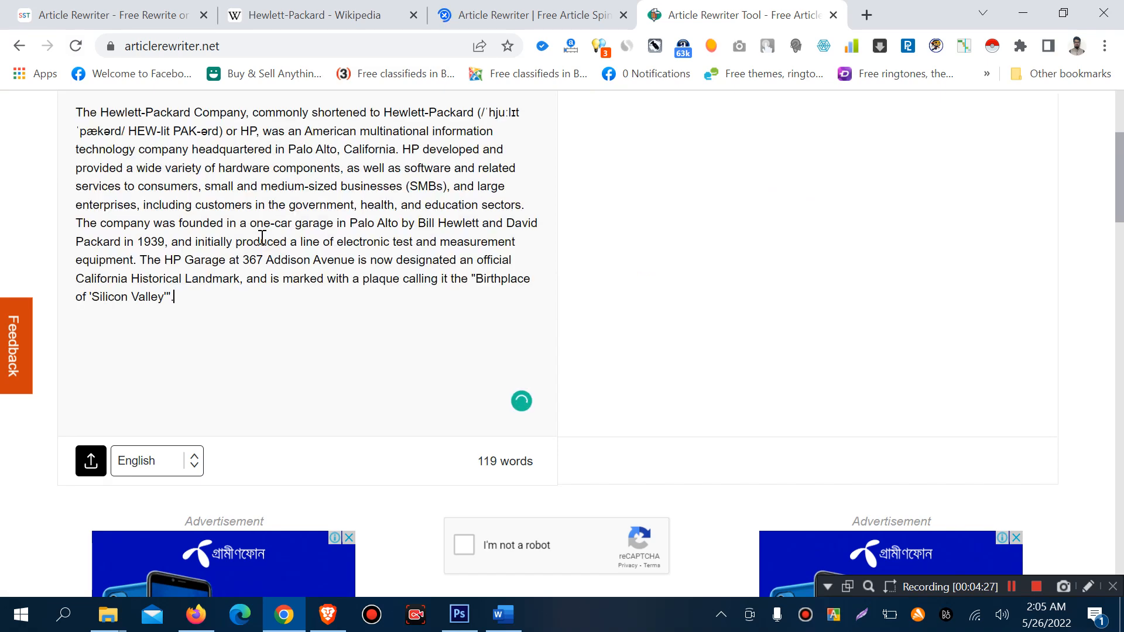
scroll(down, 3)
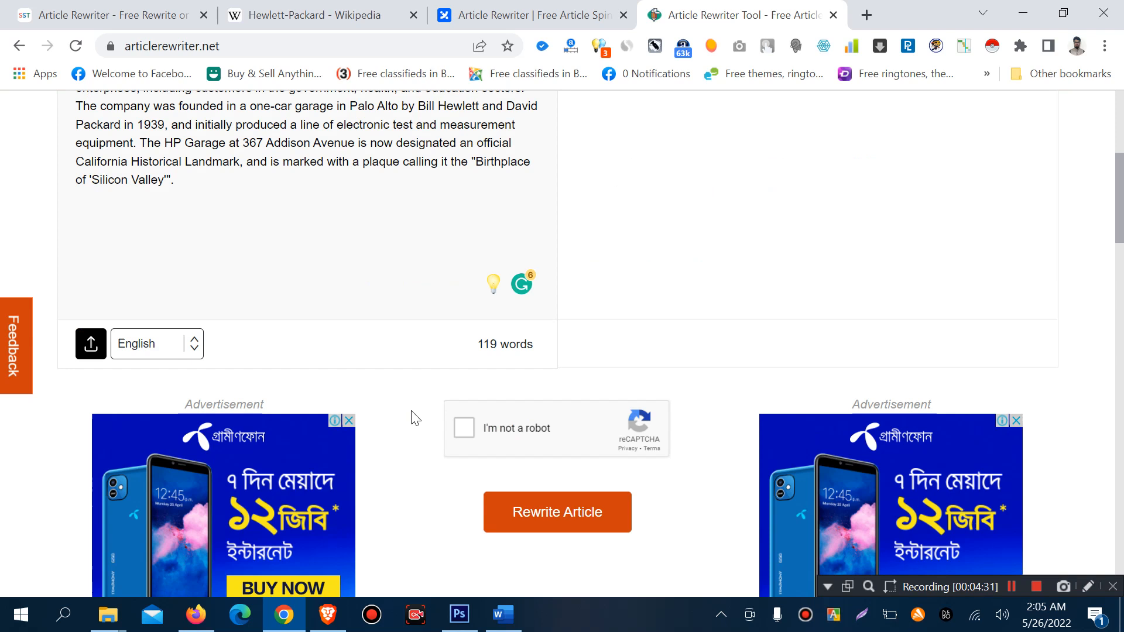
mouse_move(90, 344)
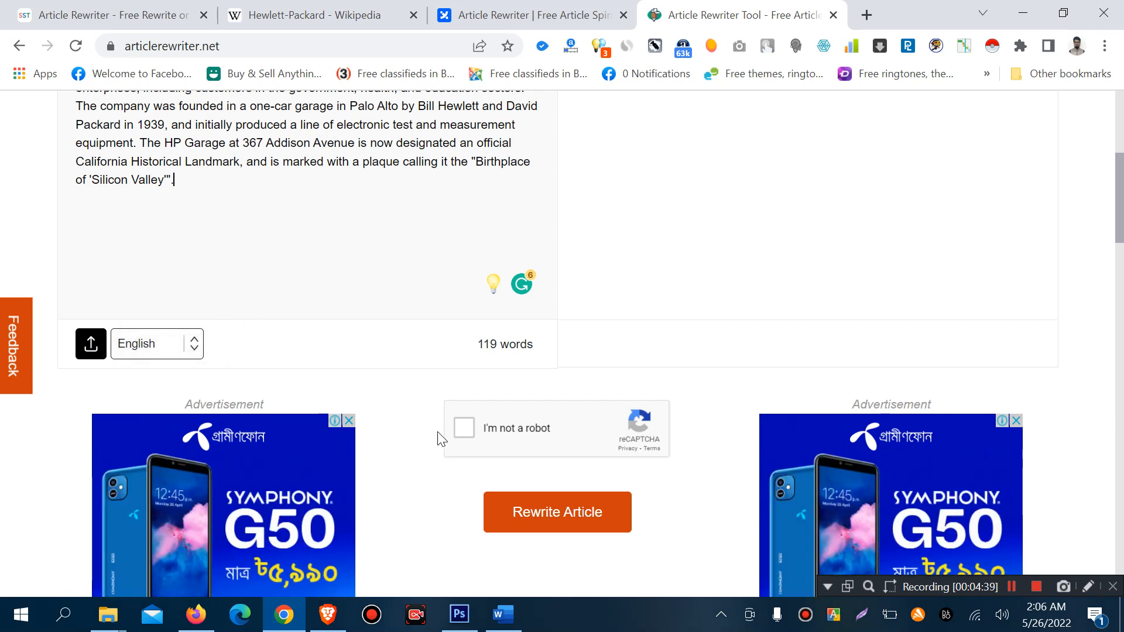
click(464, 428)
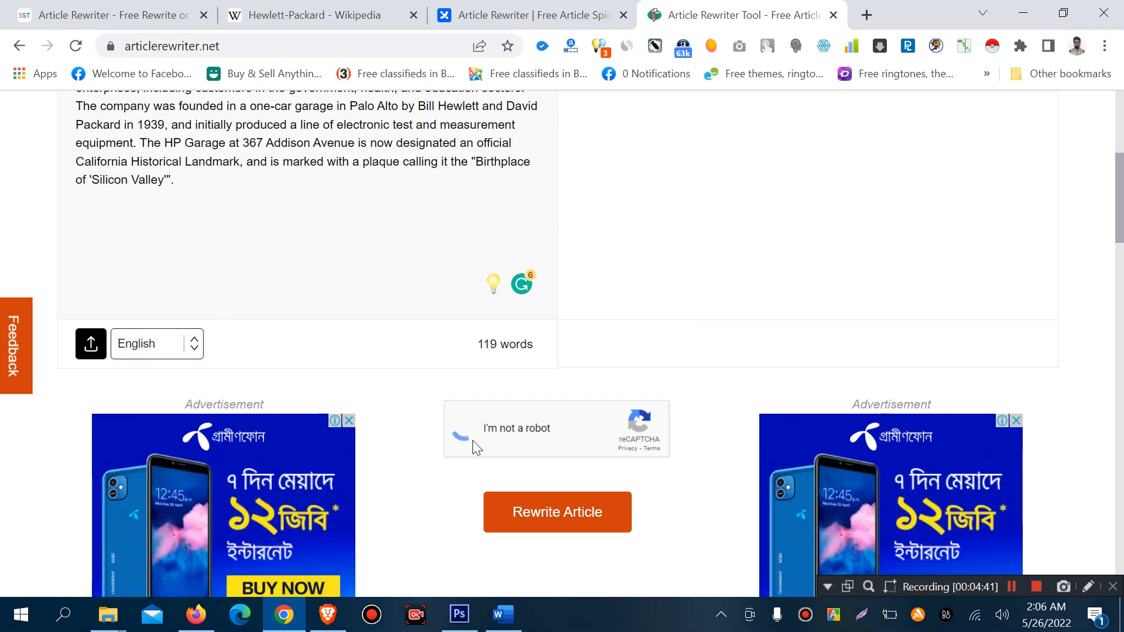
click(466, 428)
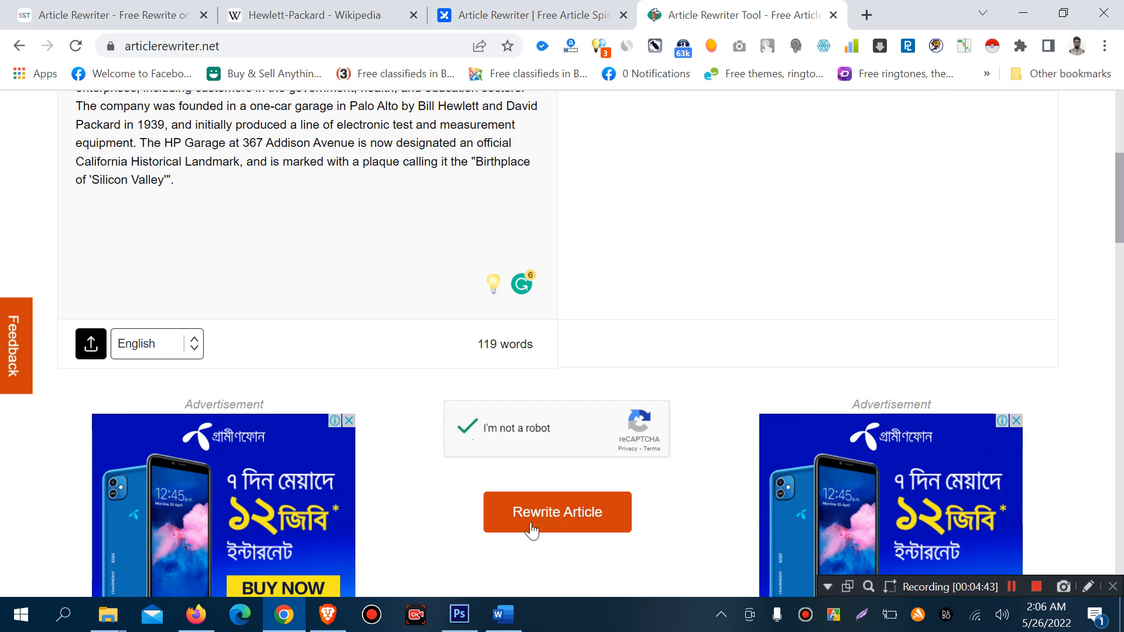
click(556, 512)
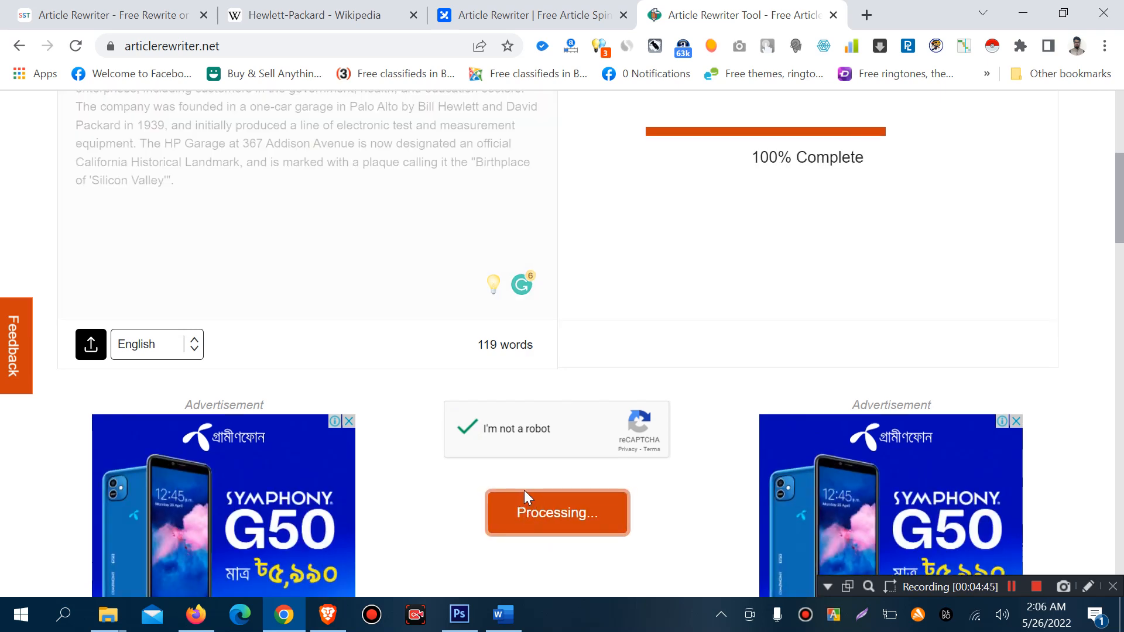
click(556, 512)
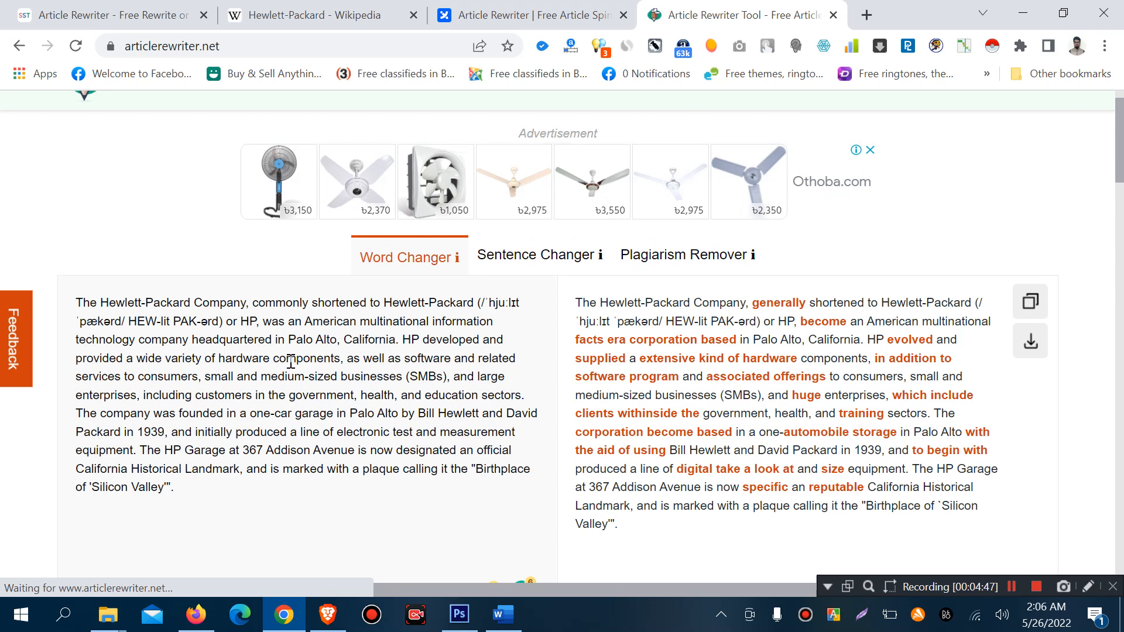
mouse_move(600, 319)
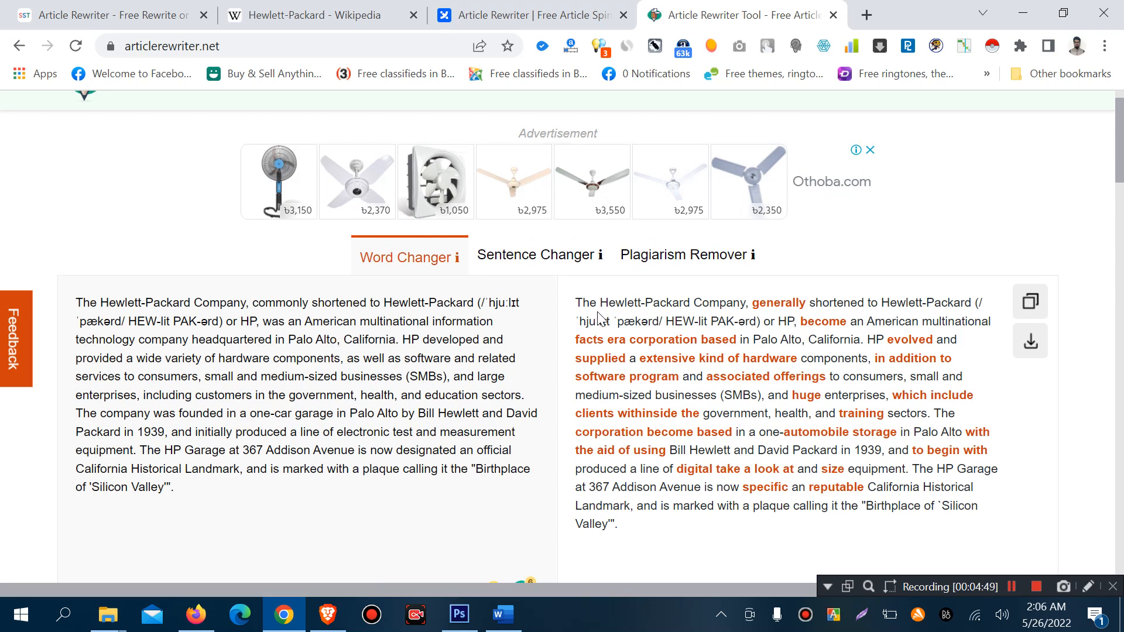
mouse_move(648, 533)
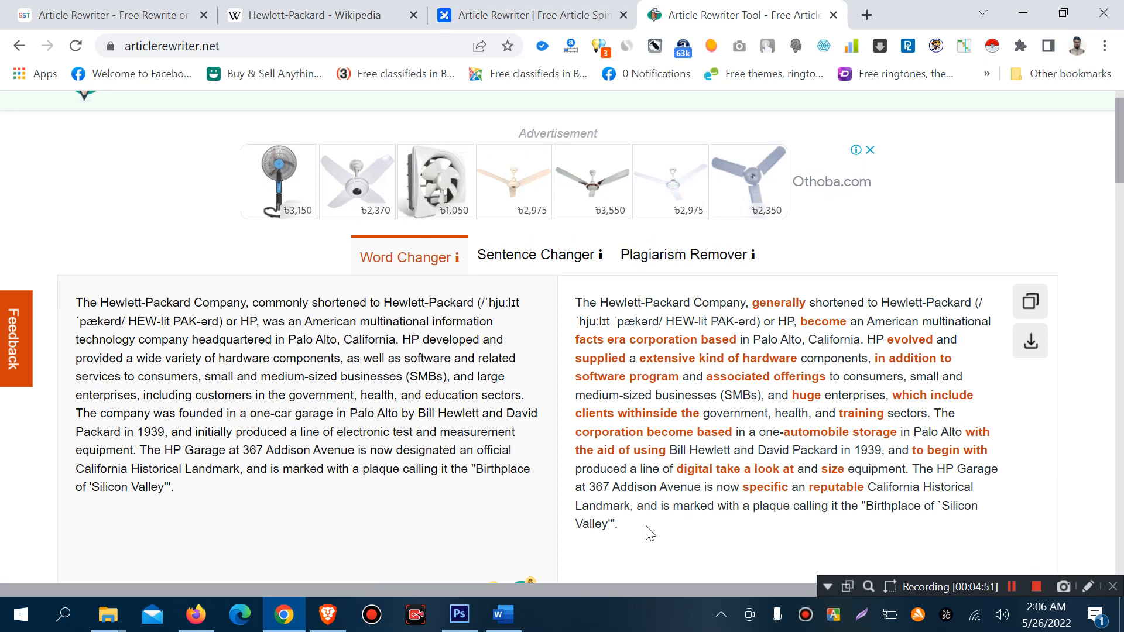
mouse_move(709, 390)
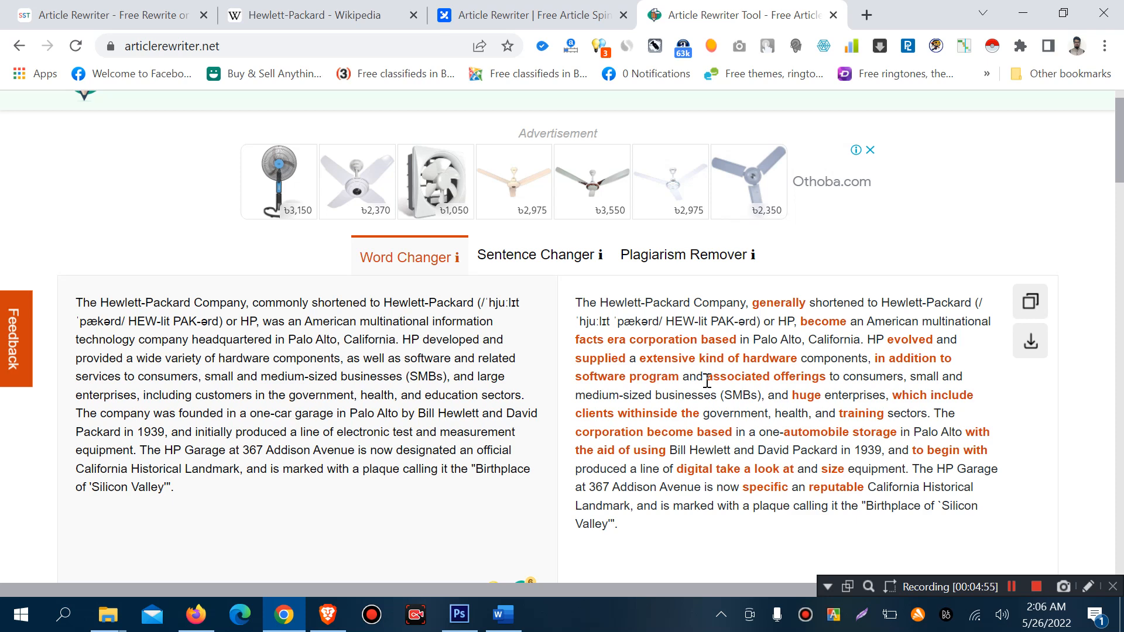
mouse_move(857, 335)
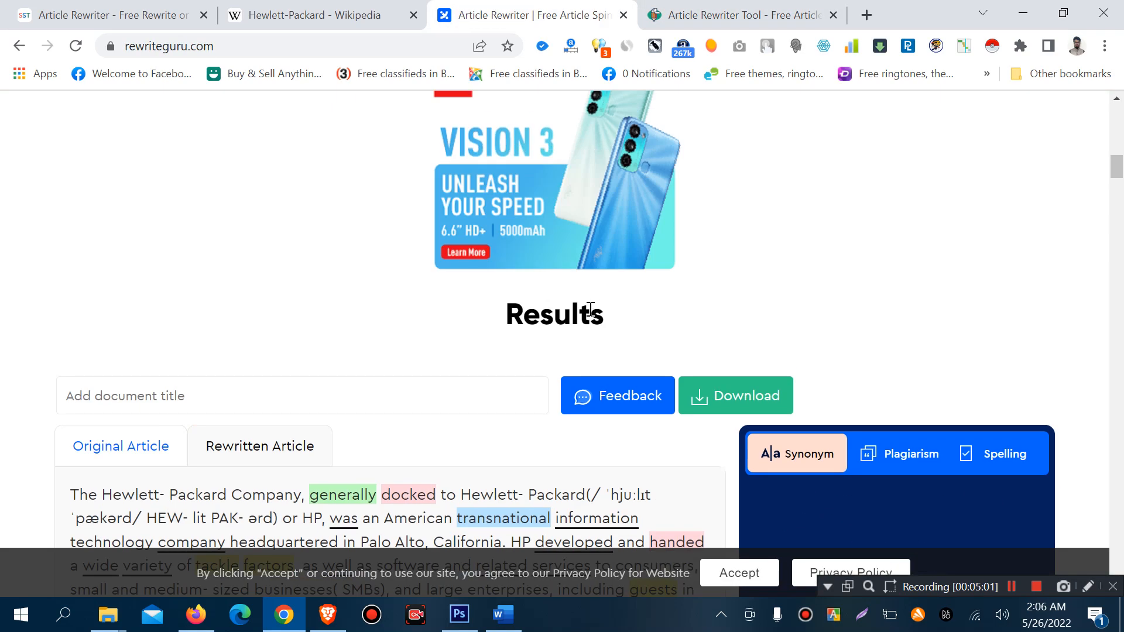
Step: Look over RewriteGuru's colour-marked results, then return to the ArticleRewriter.net rewrite
scroll(up, 3)
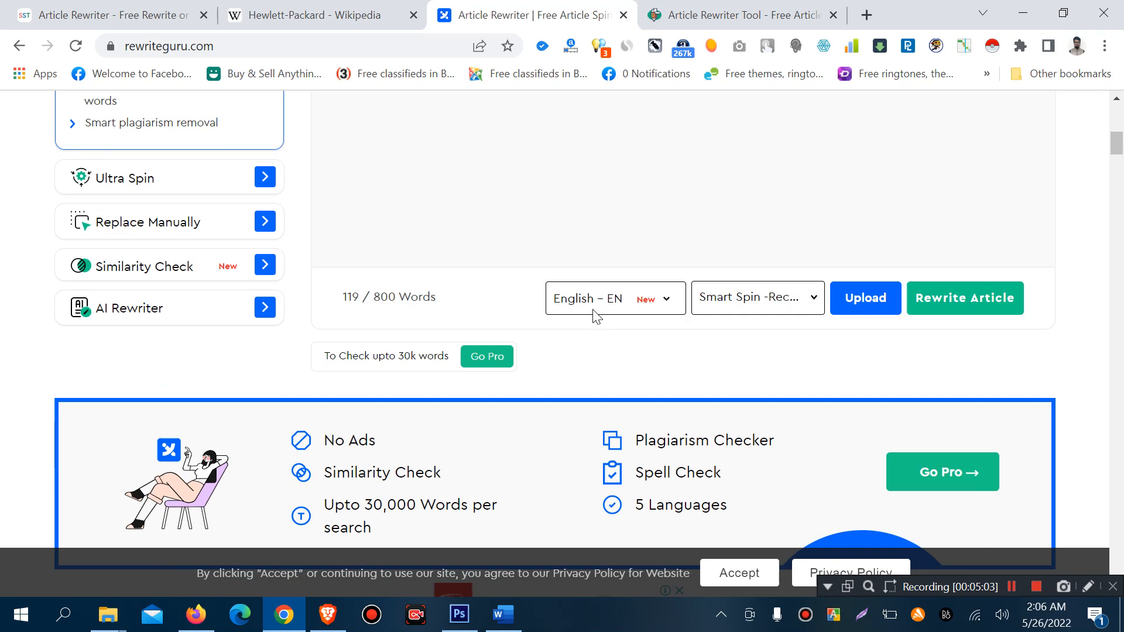
click(965, 298)
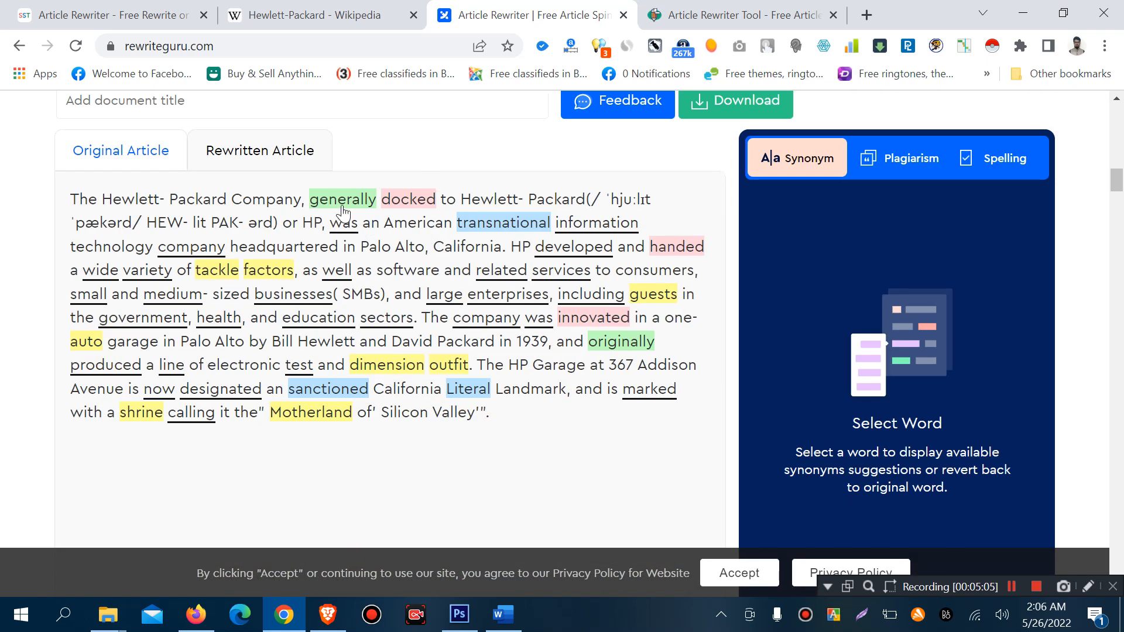
mouse_move(211, 224)
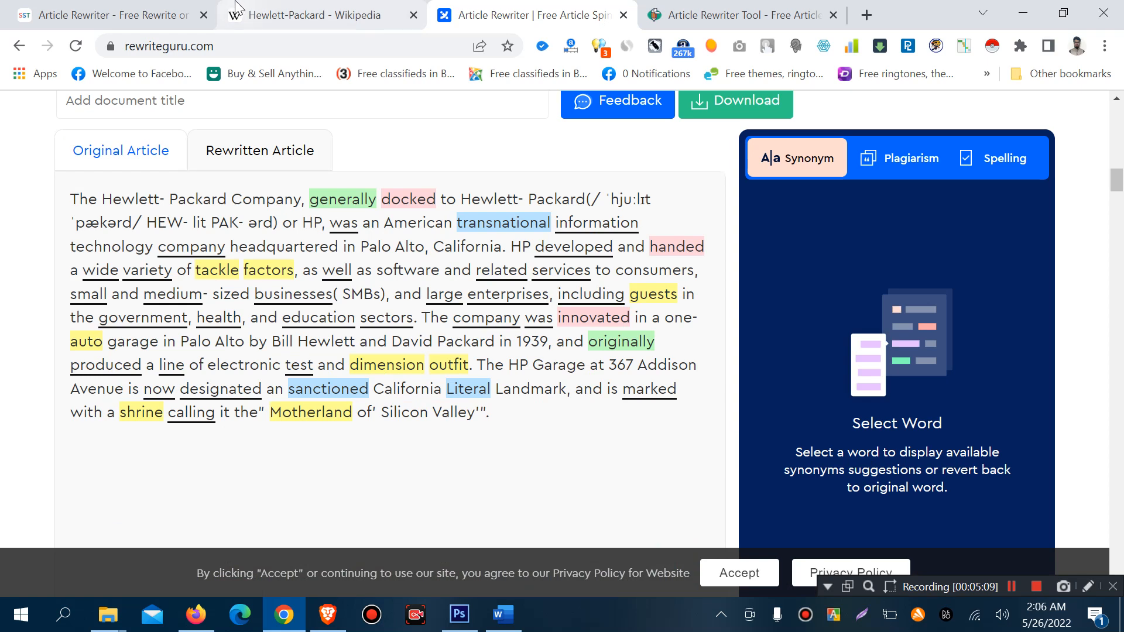
click(735, 14)
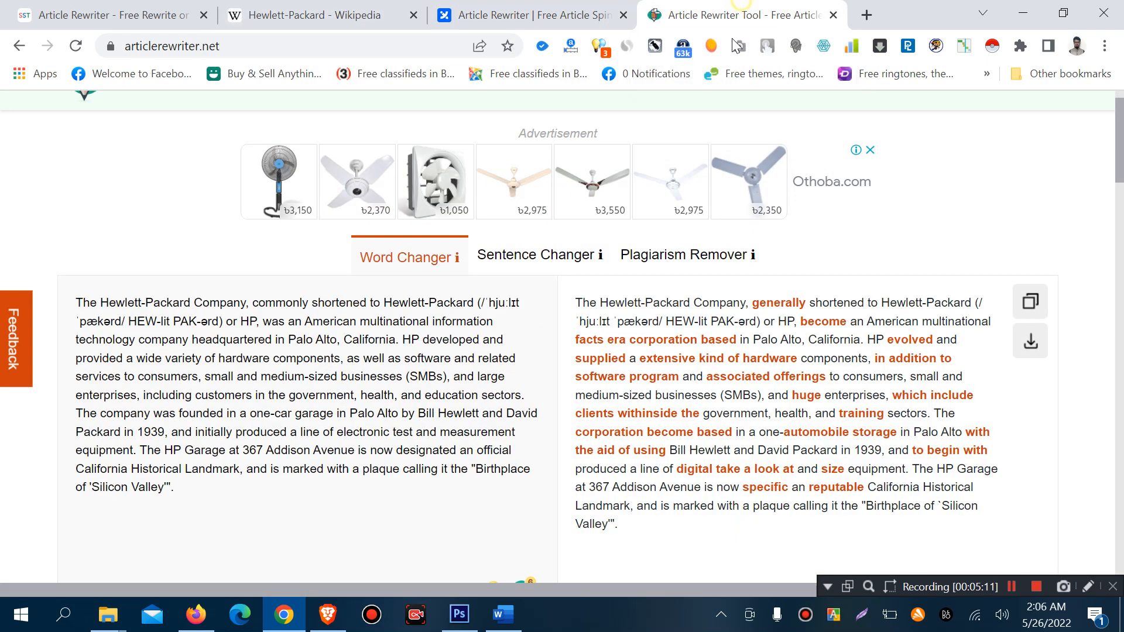
mouse_move(824, 409)
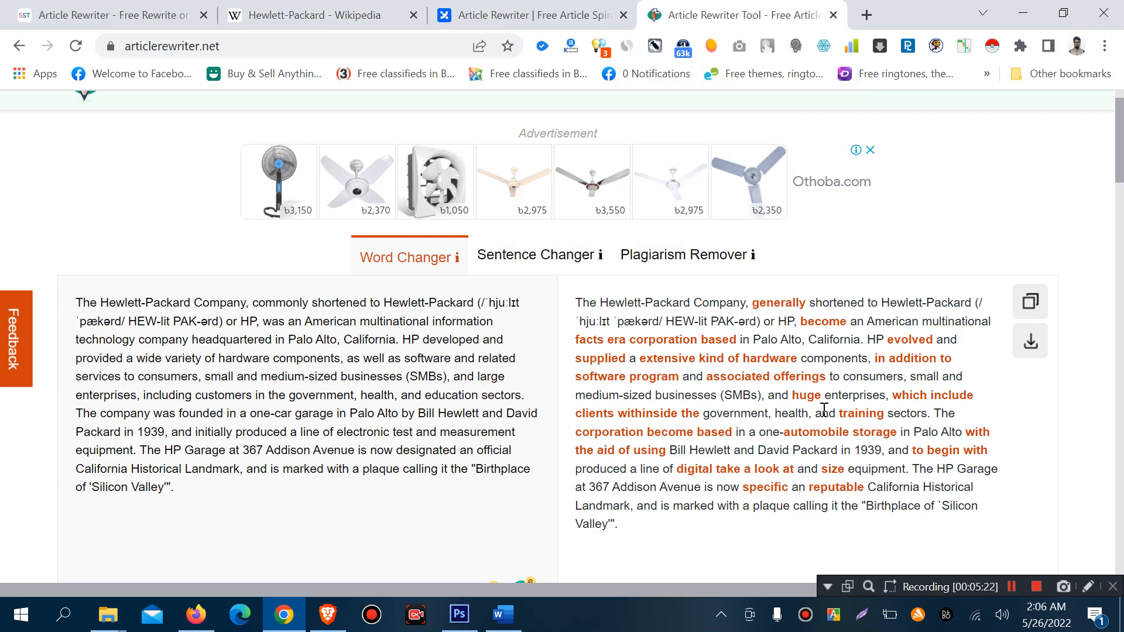
mouse_move(784, 399)
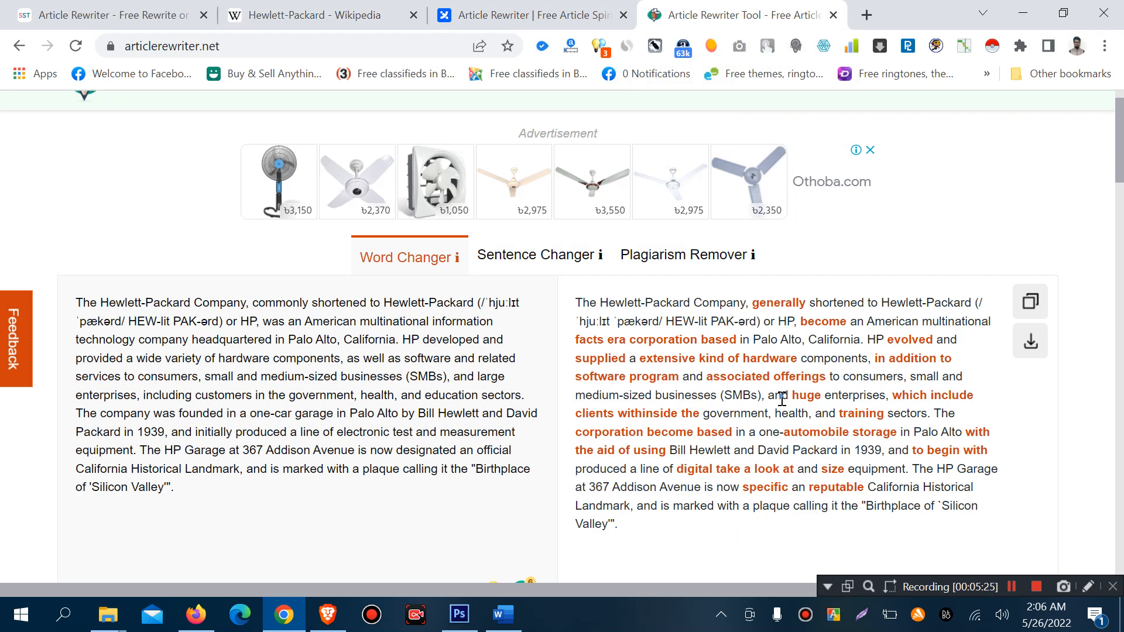
mouse_move(723, 482)
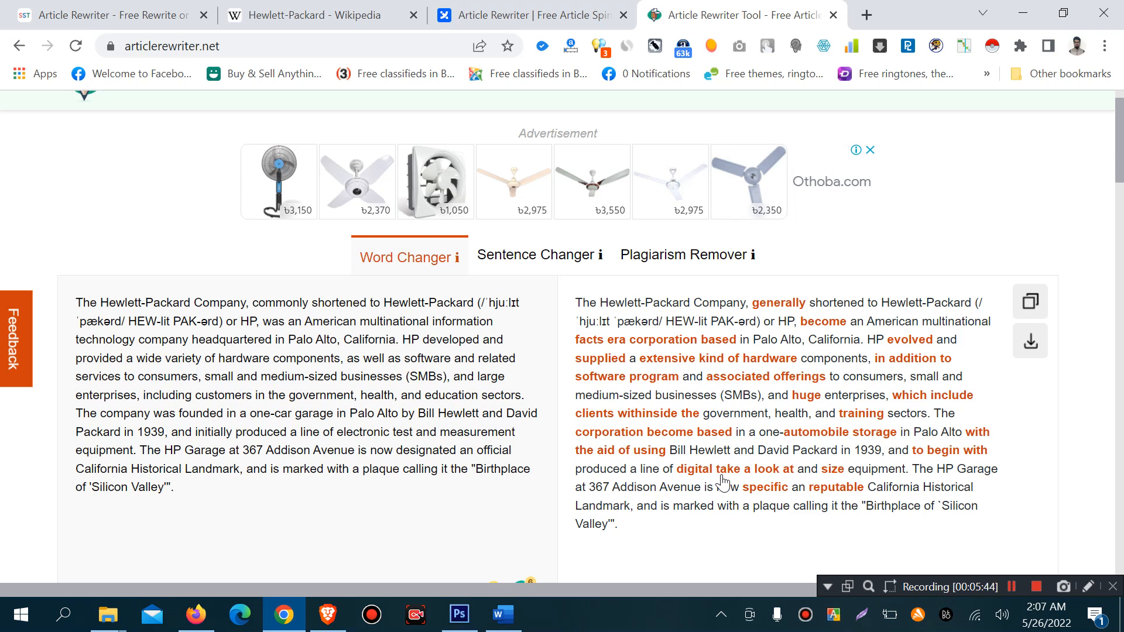
mouse_move(894, 445)
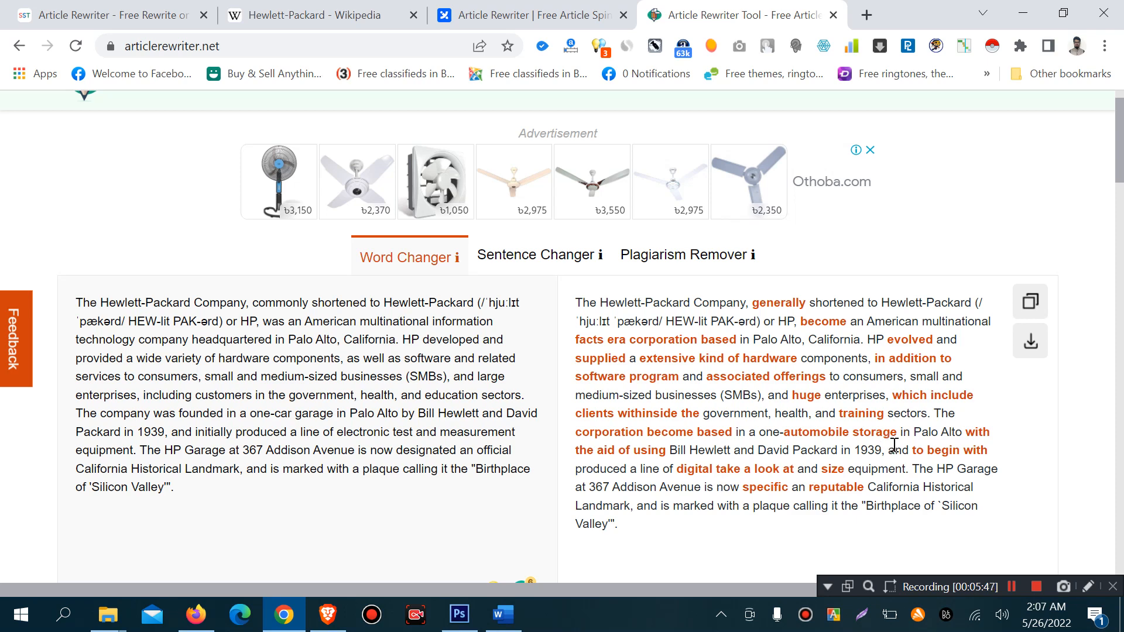